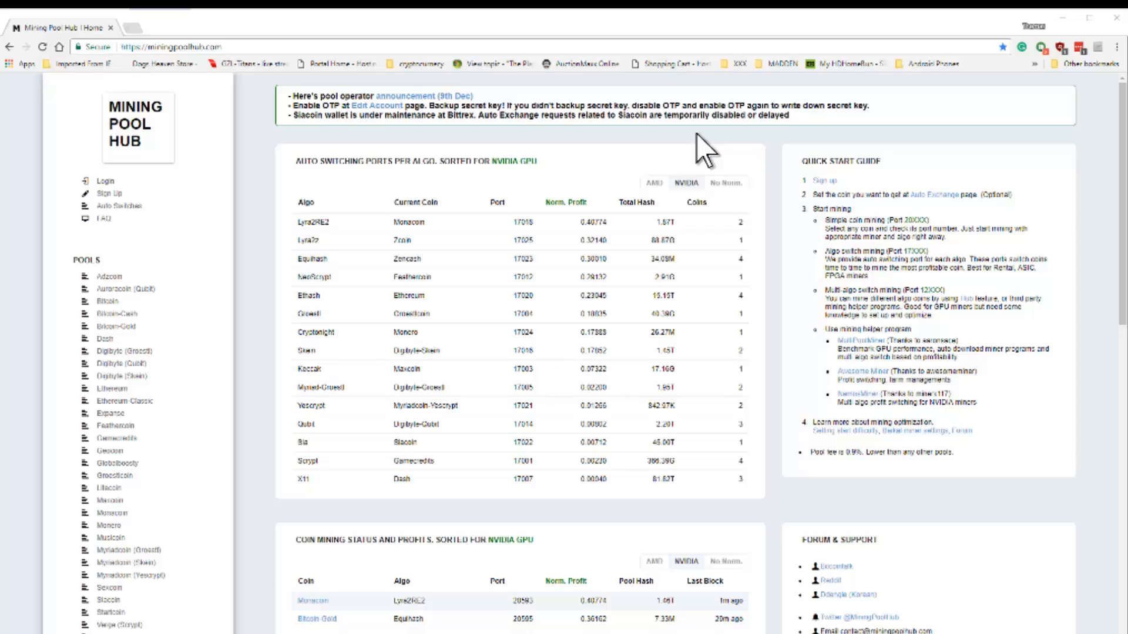
{"action": "mouse_move", "coordinate": [826, 186]}
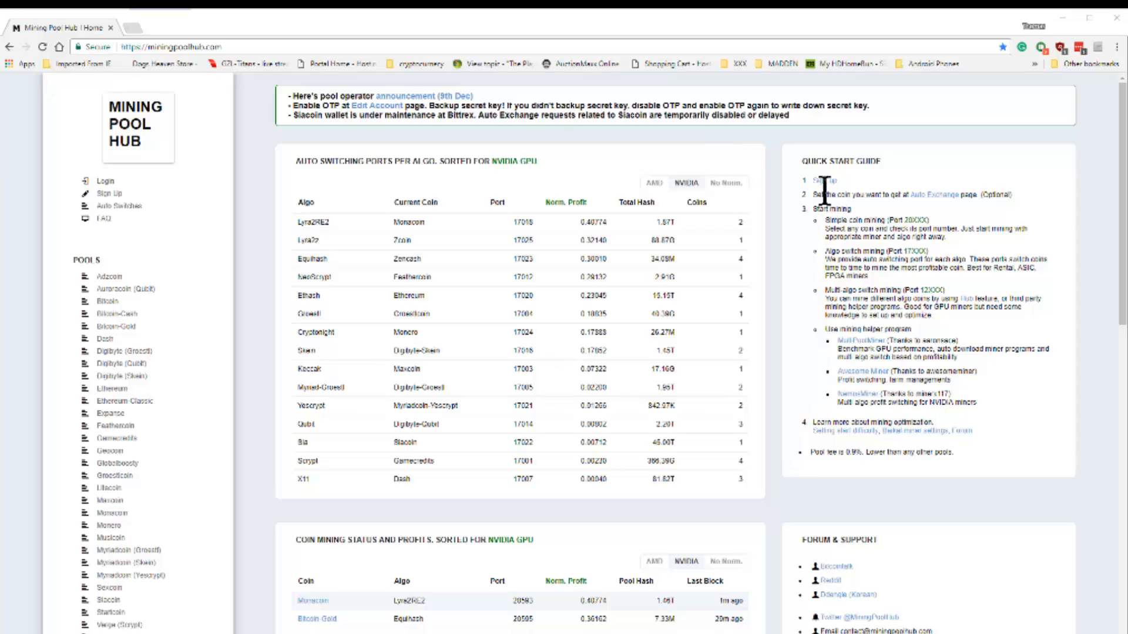
Open the Register New Account form from the Quick Start Guide's Sign up link.
{"action": "left_click", "coordinate": [108, 193]}
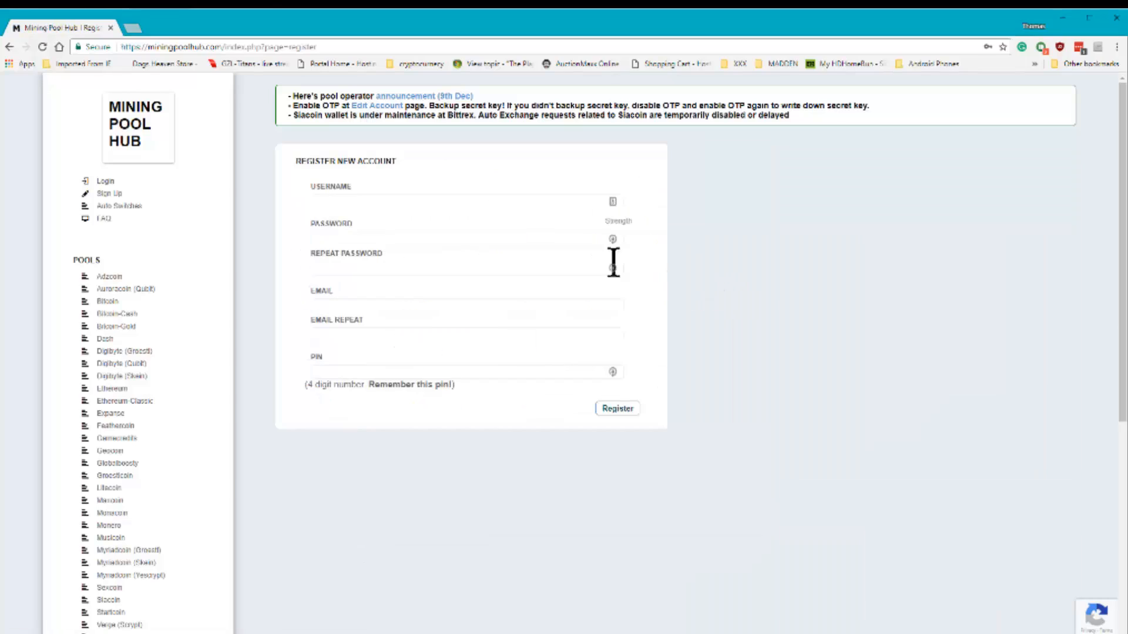
{"action": "mouse_move", "coordinate": [381, 277]}
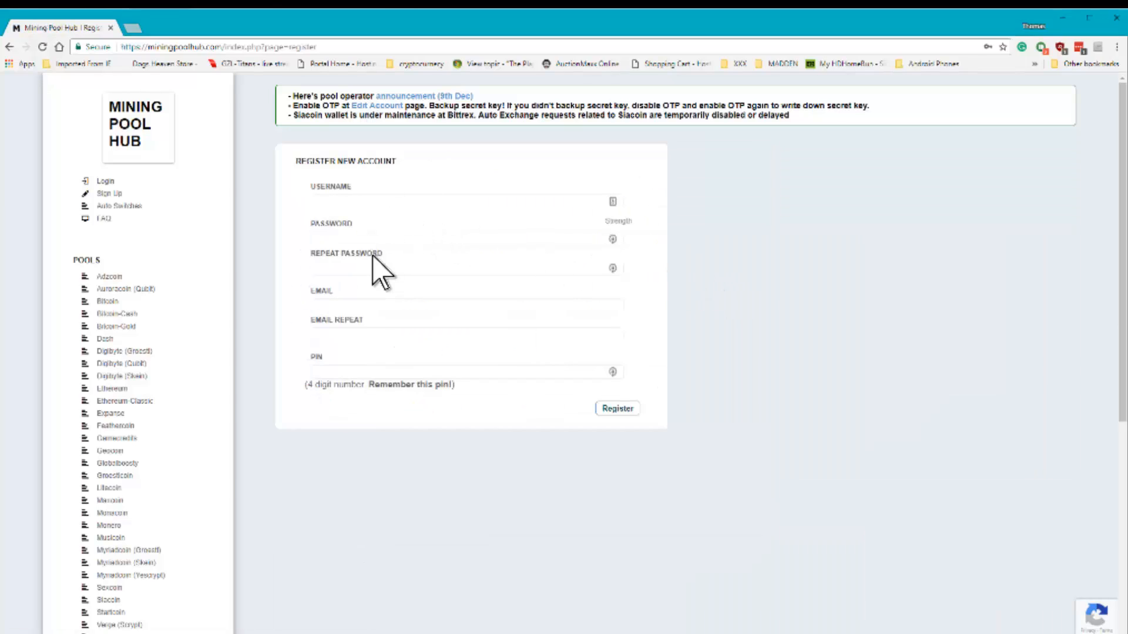
{"action": "mouse_move", "coordinate": [381, 316]}
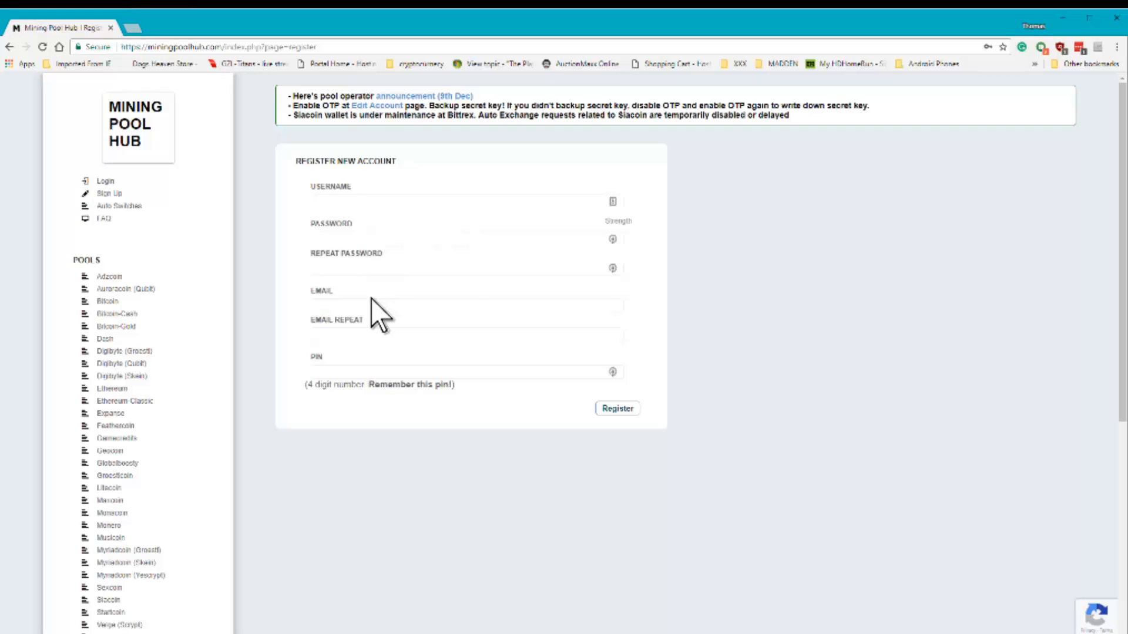
{"action": "mouse_move", "coordinate": [825, 454]}
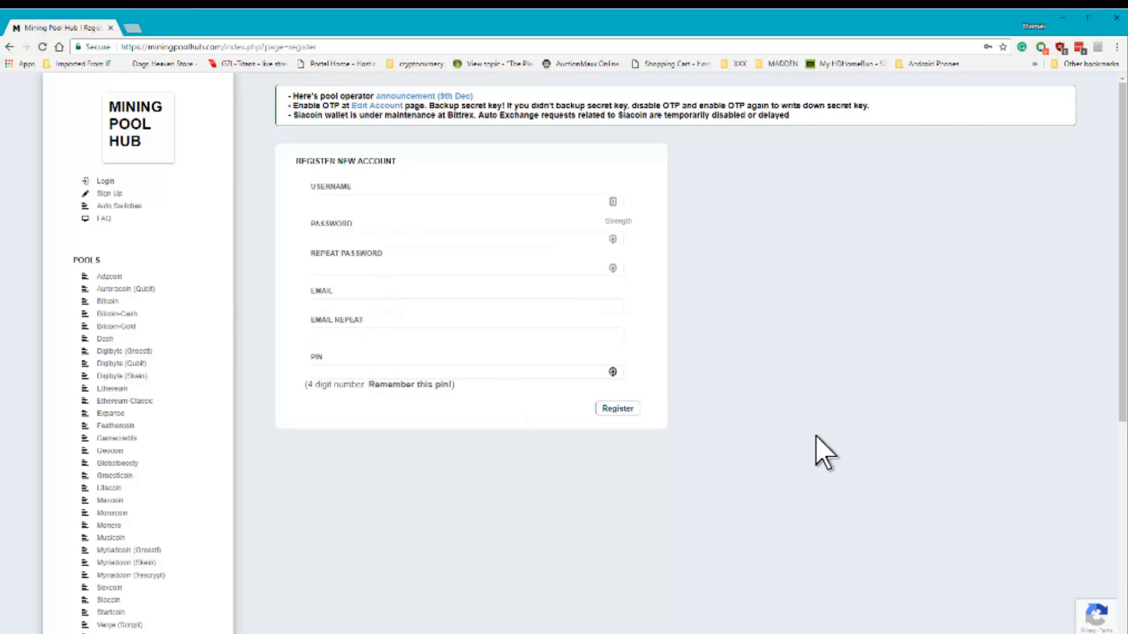
{"action": "mouse_move", "coordinate": [956, 467]}
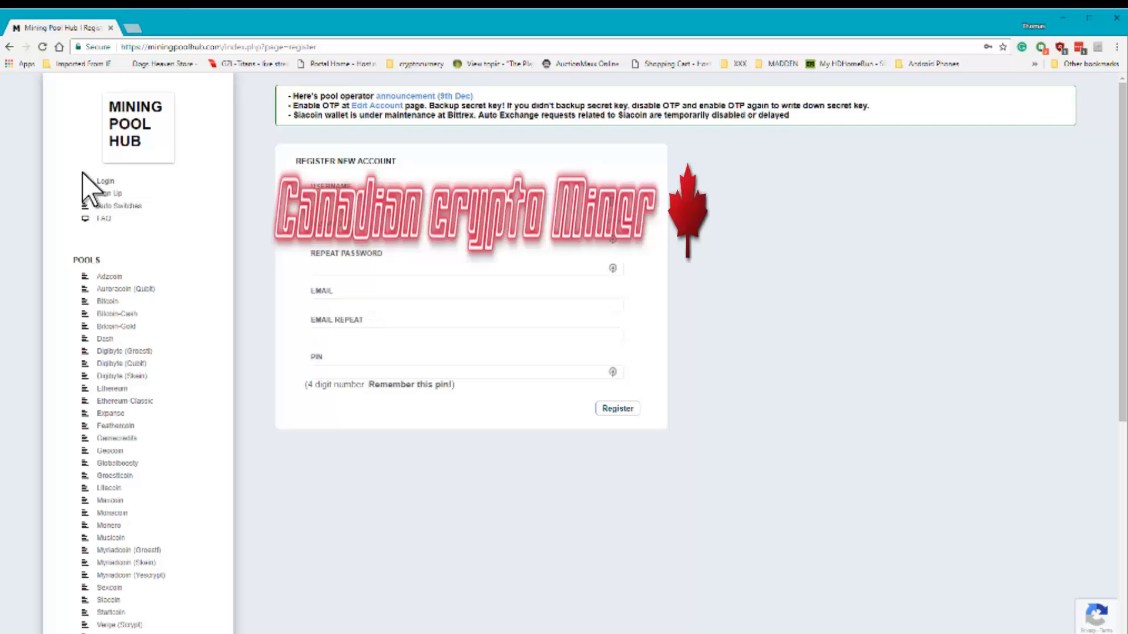
Sign in to the existing Mining Pool Hub account from the sidebar Login page.
{"action": "left_click", "coordinate": [105, 181]}
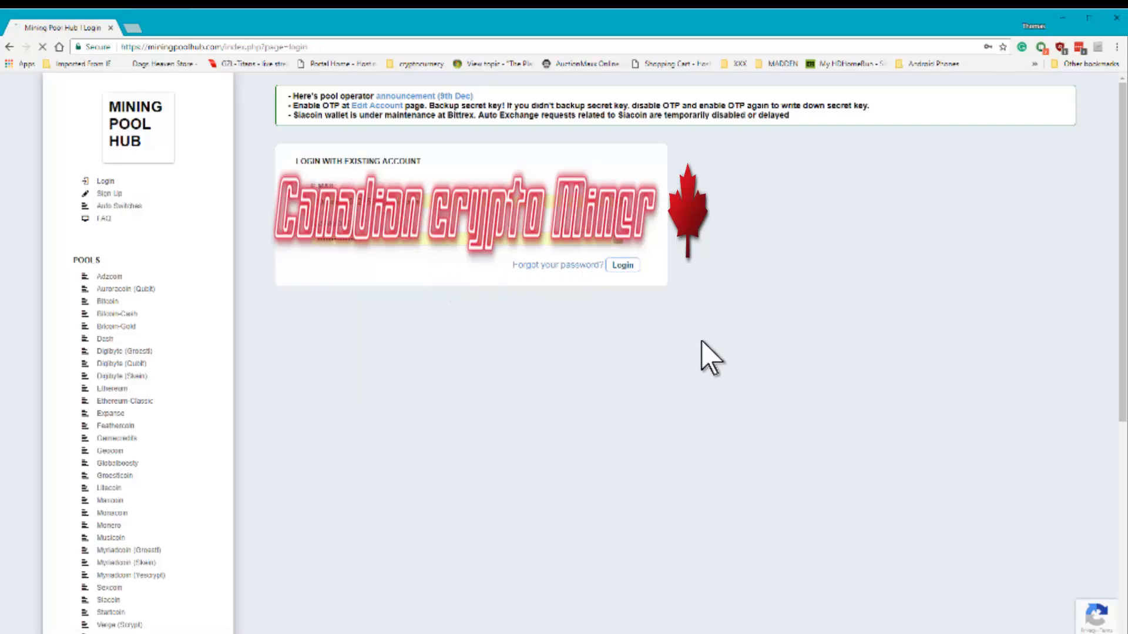
{"action": "left_click", "coordinate": [622, 264]}
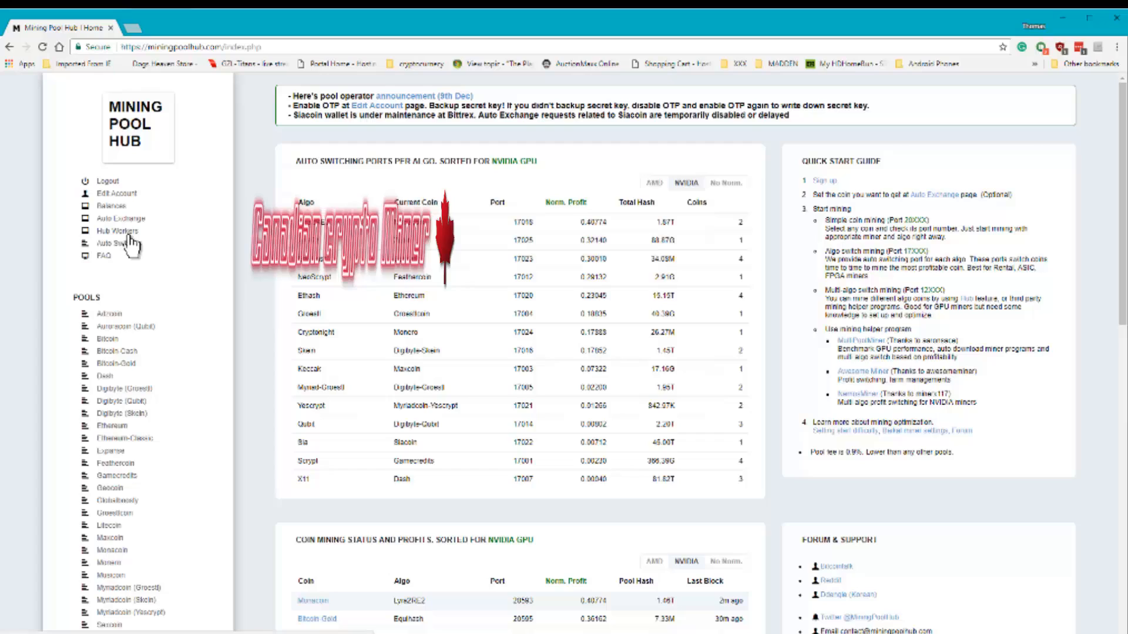
Add a new worker on the Hub Workers page so it appears in the worker list.
{"action": "left_click", "coordinate": [117, 232]}
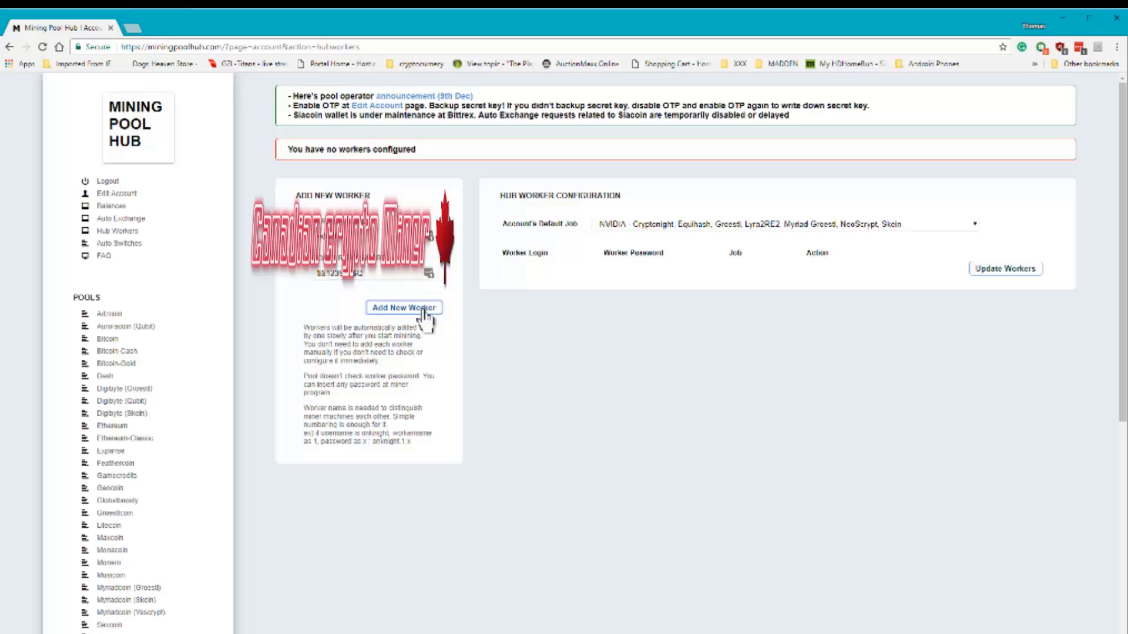
{"action": "left_click", "coordinate": [403, 307]}
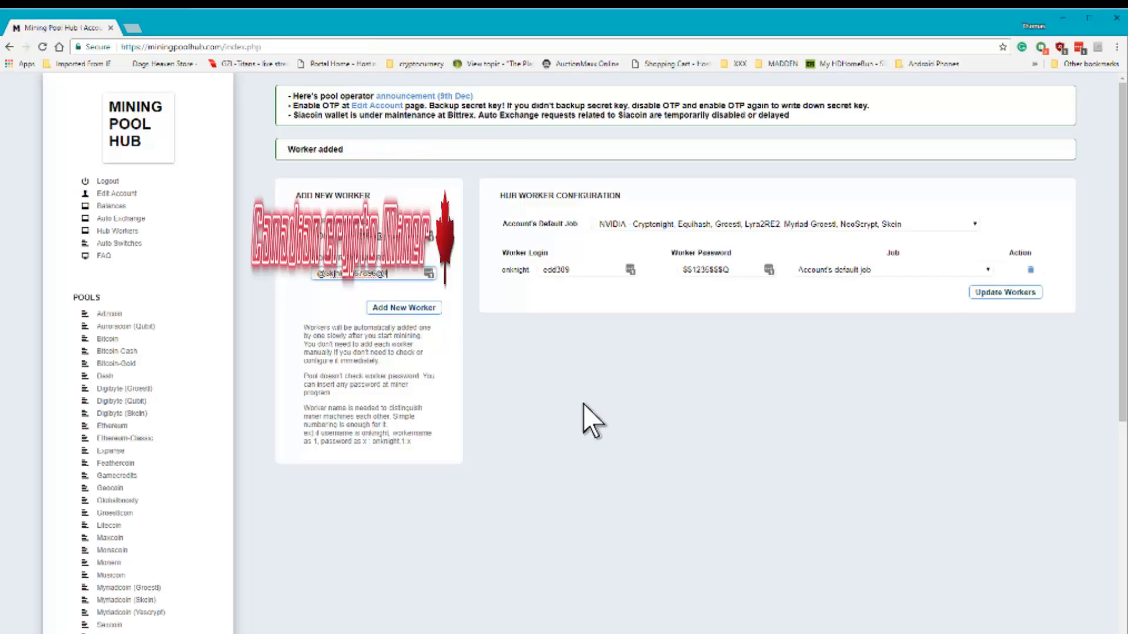
{"action": "mouse_move", "coordinate": [669, 385]}
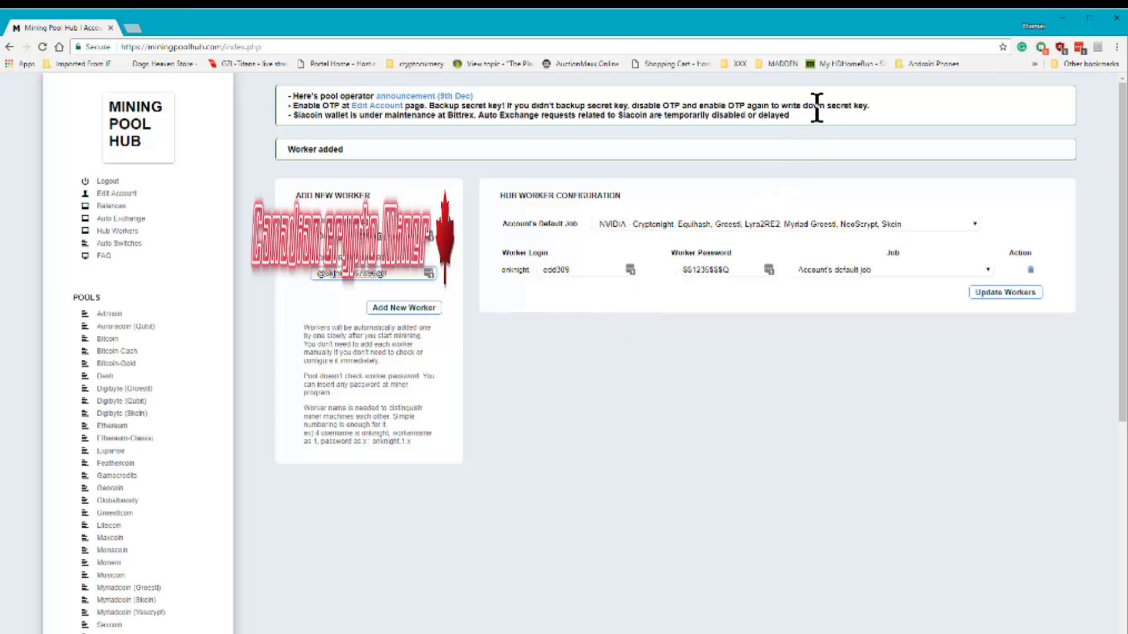
{"action": "mouse_move", "coordinate": [1064, 47]}
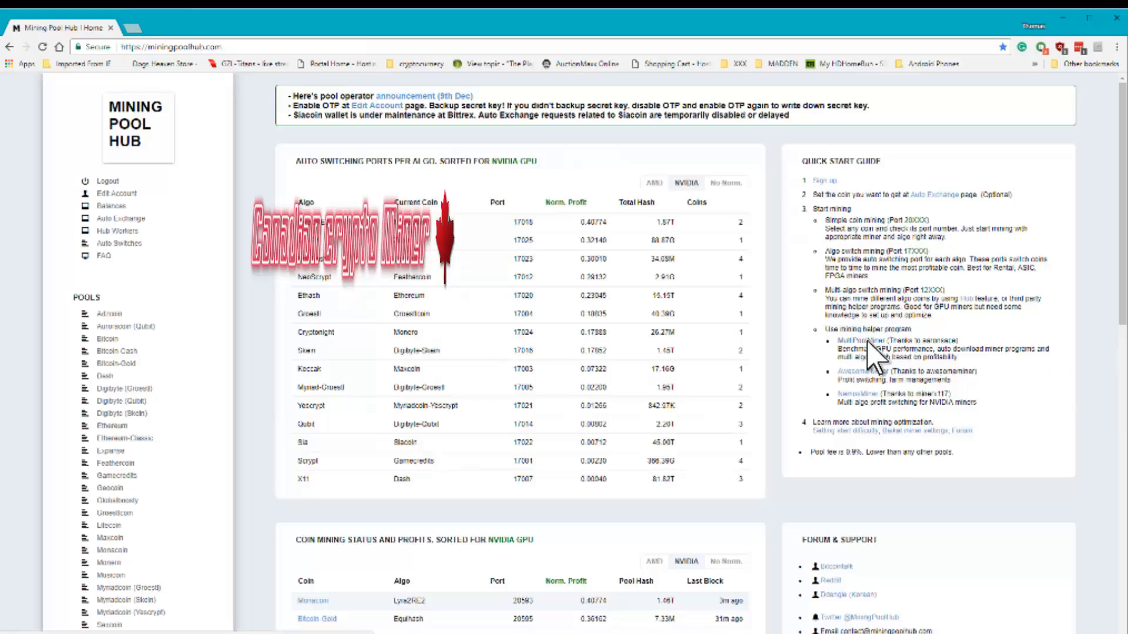
Download MultiPoolMinerV2.7.0.2.zip from the GitHub releases page.
{"action": "left_click", "coordinate": [890, 340]}
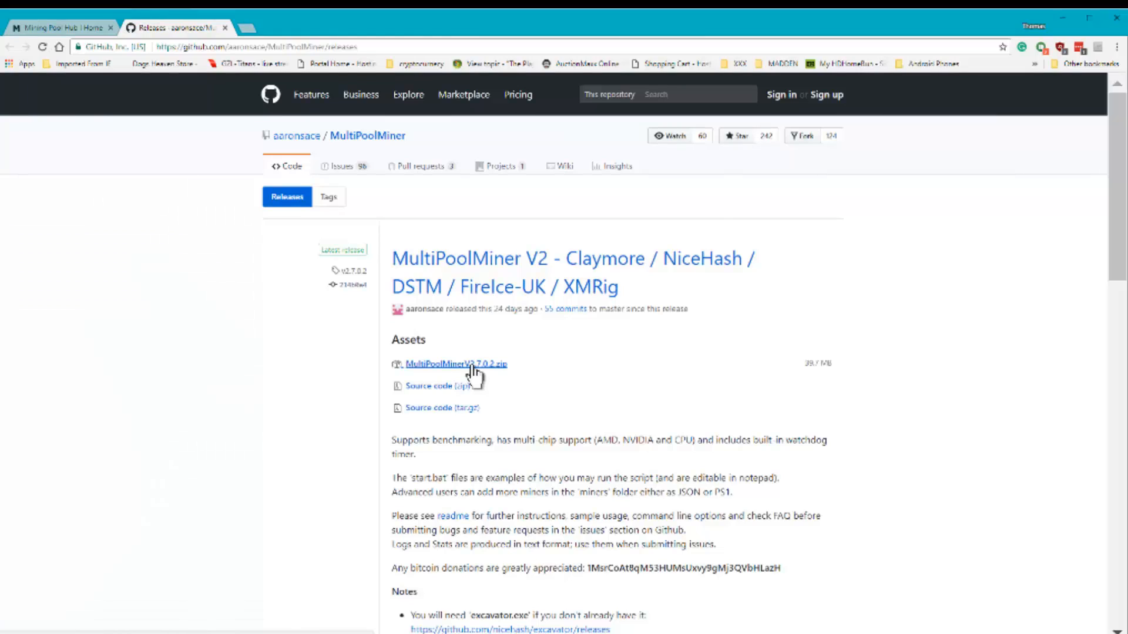
{"action": "left_click", "coordinate": [456, 363]}
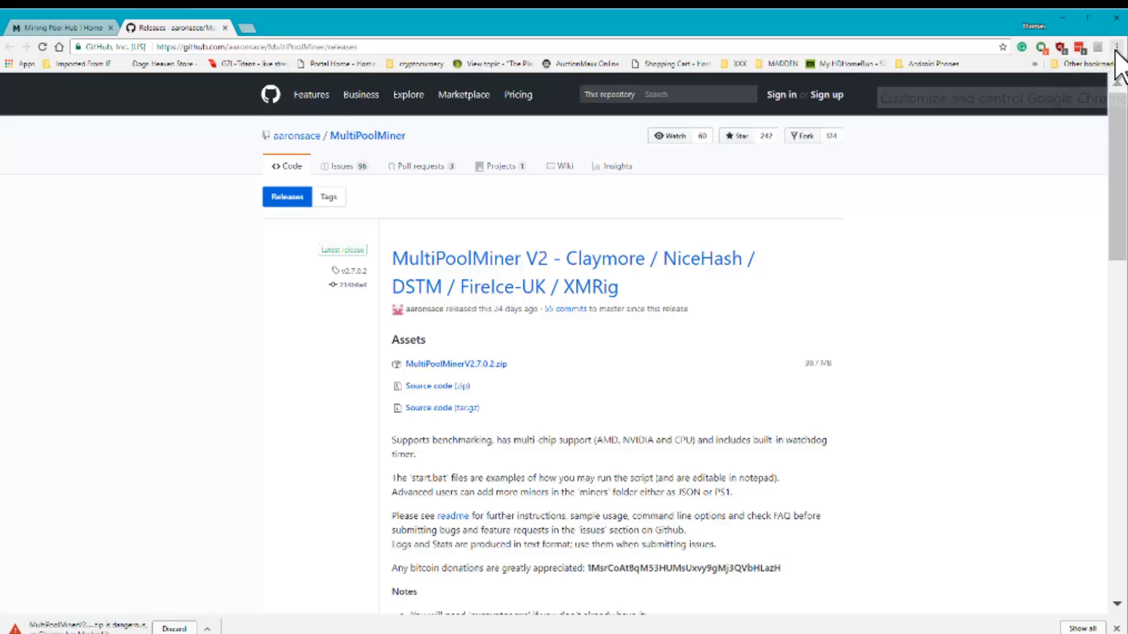
Keep the blocked MultiPoolMiner zip in Chrome Downloads despite the danger warning.
{"action": "left_click", "coordinate": [1117, 47]}
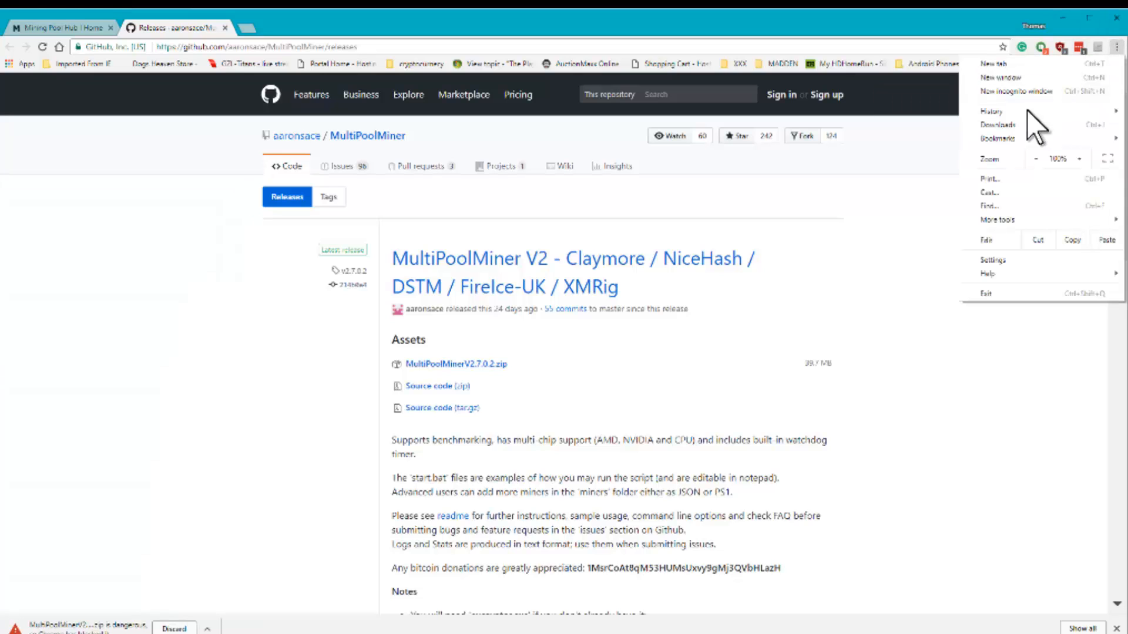
{"action": "left_click", "coordinate": [998, 125]}
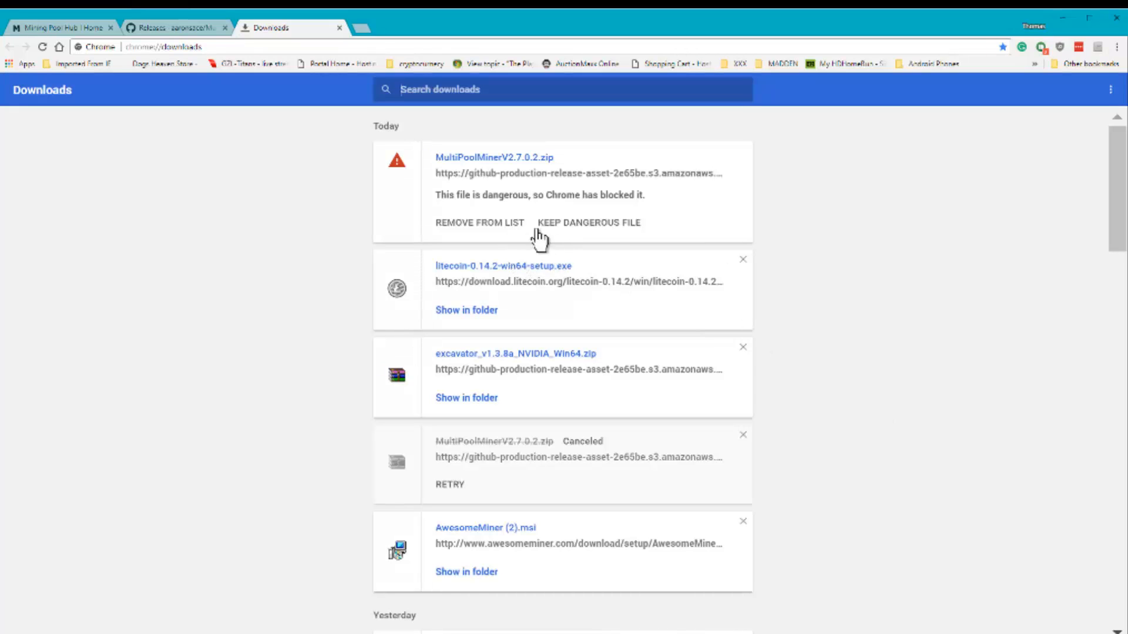
{"action": "left_click", "coordinate": [588, 222]}
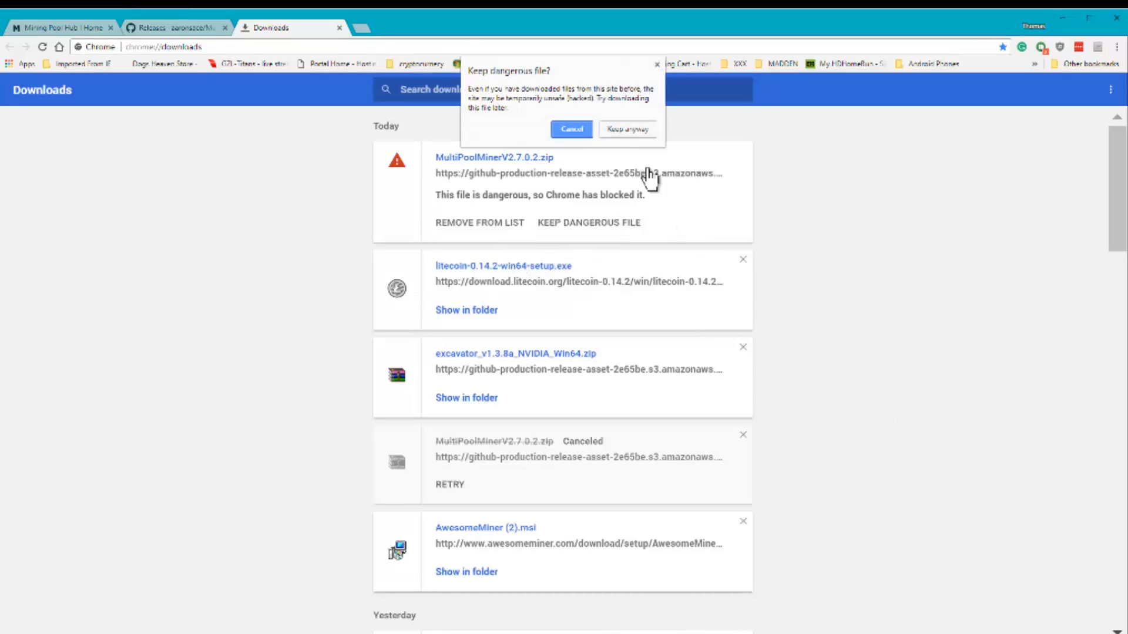
{"action": "left_click", "coordinate": [627, 129]}
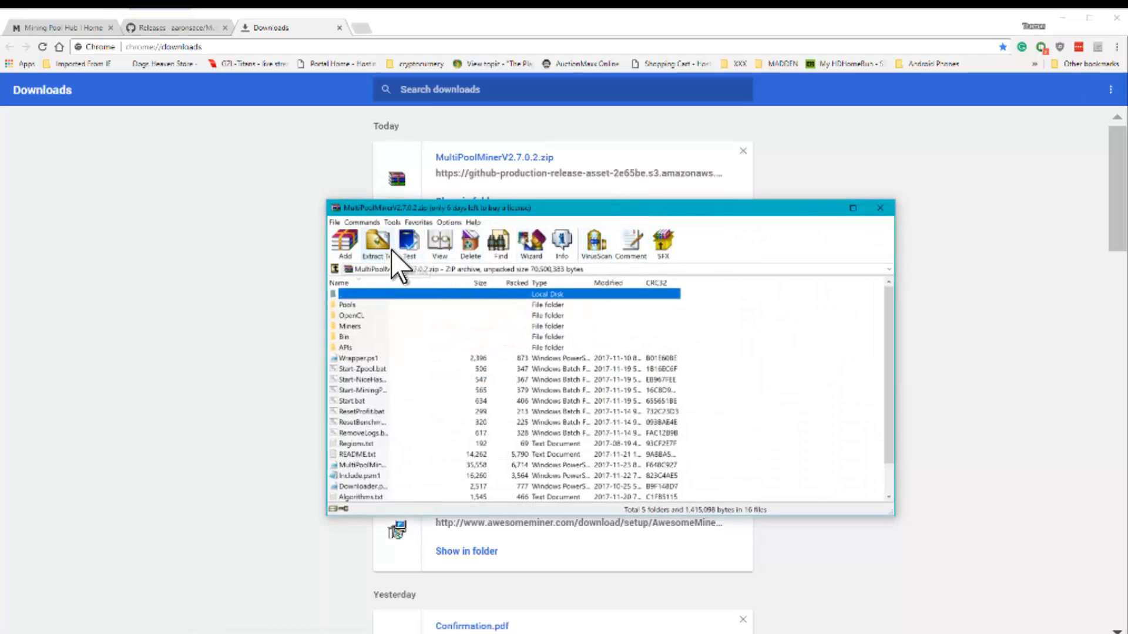
{"action": "mouse_move", "coordinate": [827, 237]}
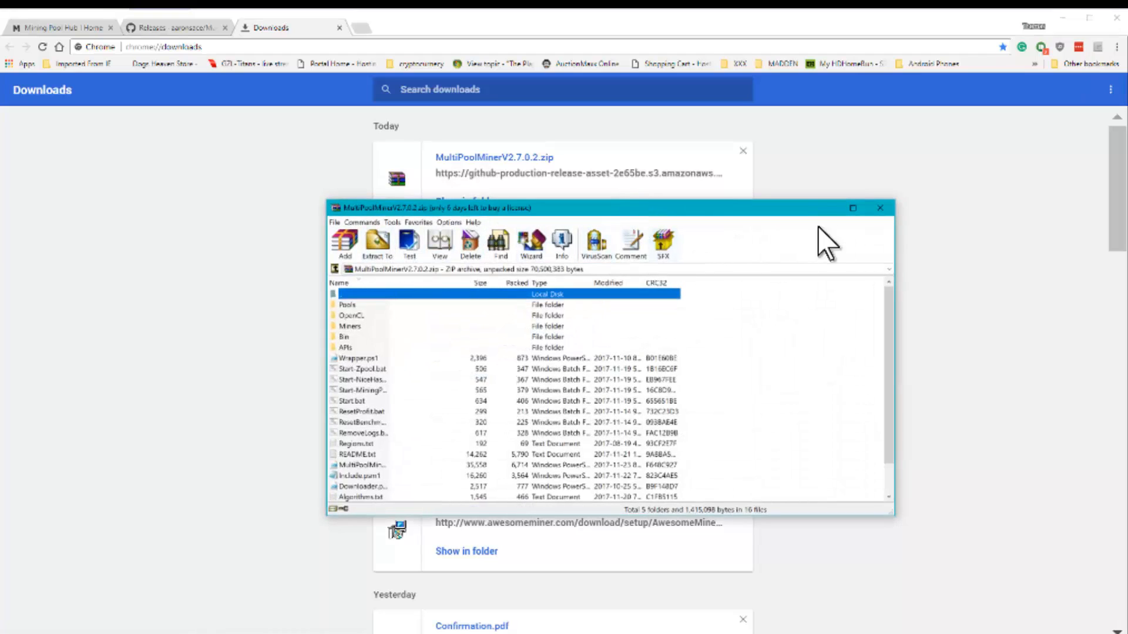
{"action": "mouse_move", "coordinate": [879, 208]}
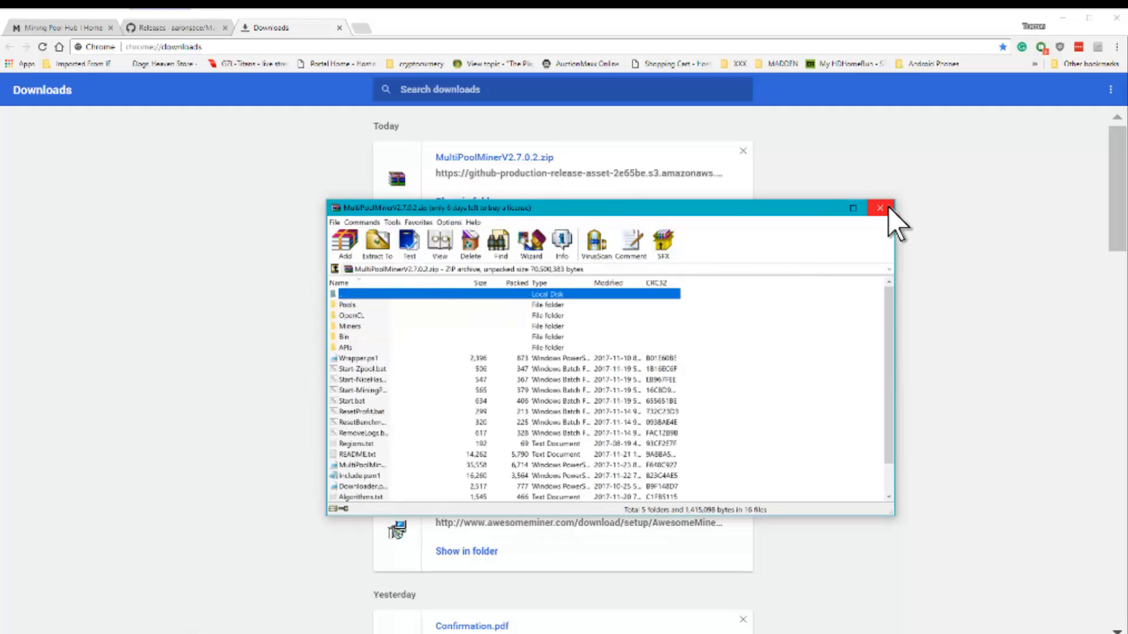
Close the WinRAR window showing the MultiPoolMiner archive contents.
{"action": "left_click", "coordinate": [879, 208]}
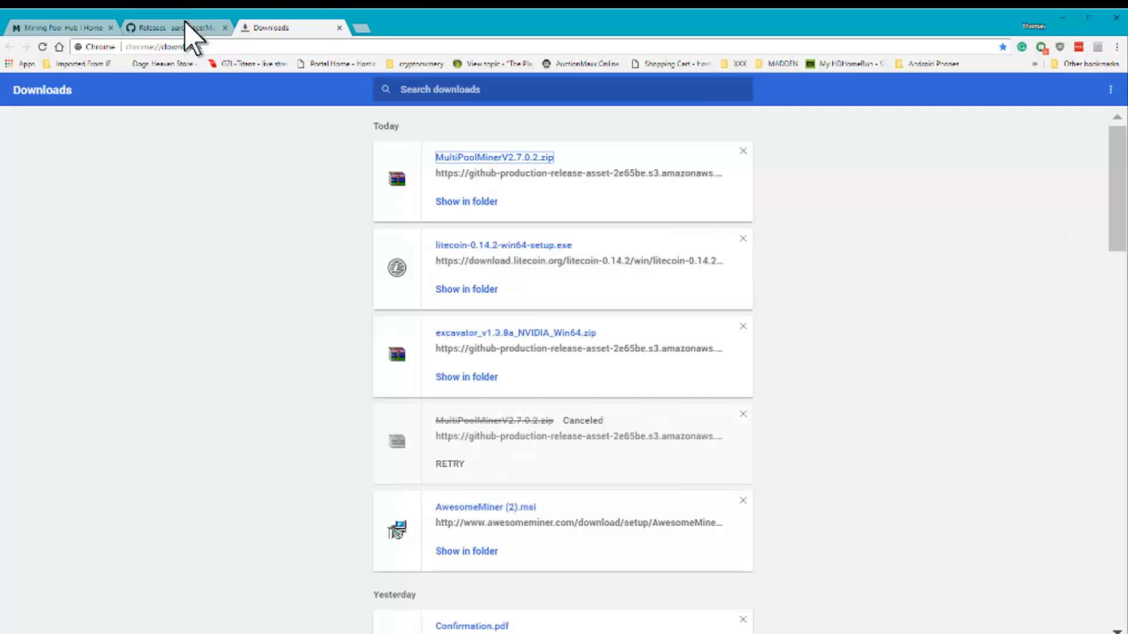
Download excavator_v1.3.8a_NVIDIA_Win64.zip from the nicehash excavator releases page.
{"action": "left_click", "coordinate": [166, 27]}
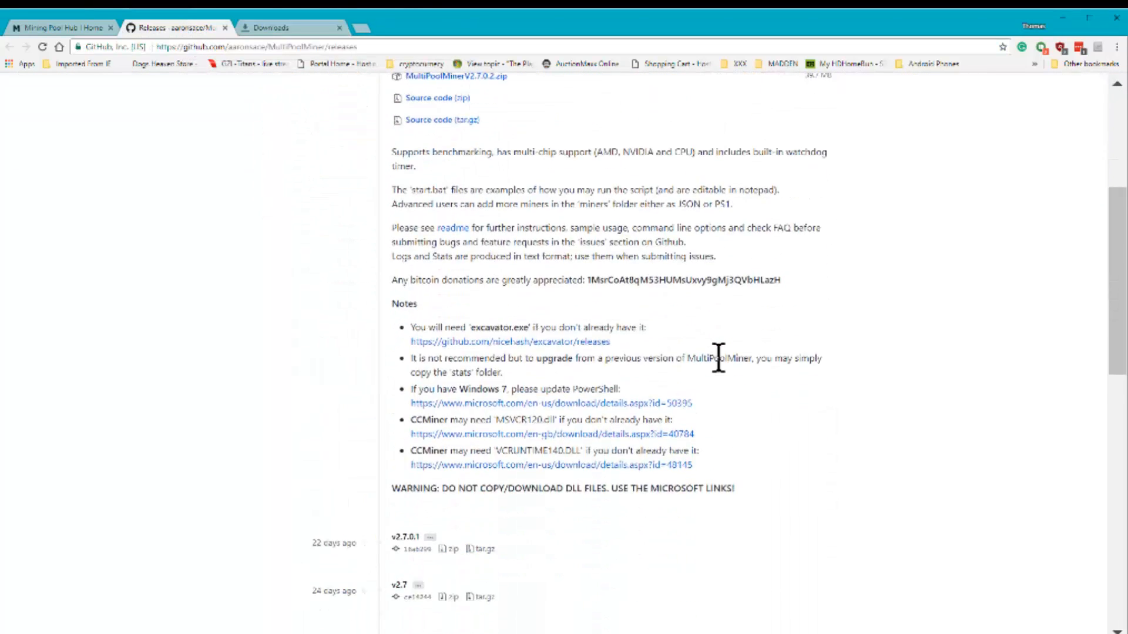
{"action": "scroll", "scroll_direction": "down", "scroll_amount": 3}
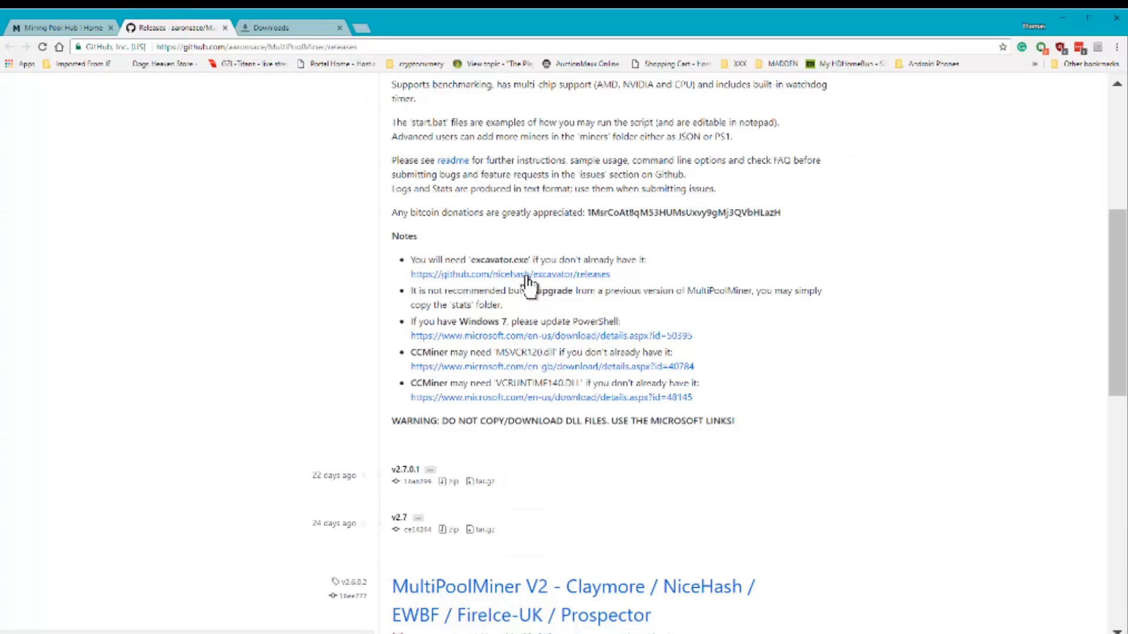
{"action": "right_click", "coordinate": [526, 274]}
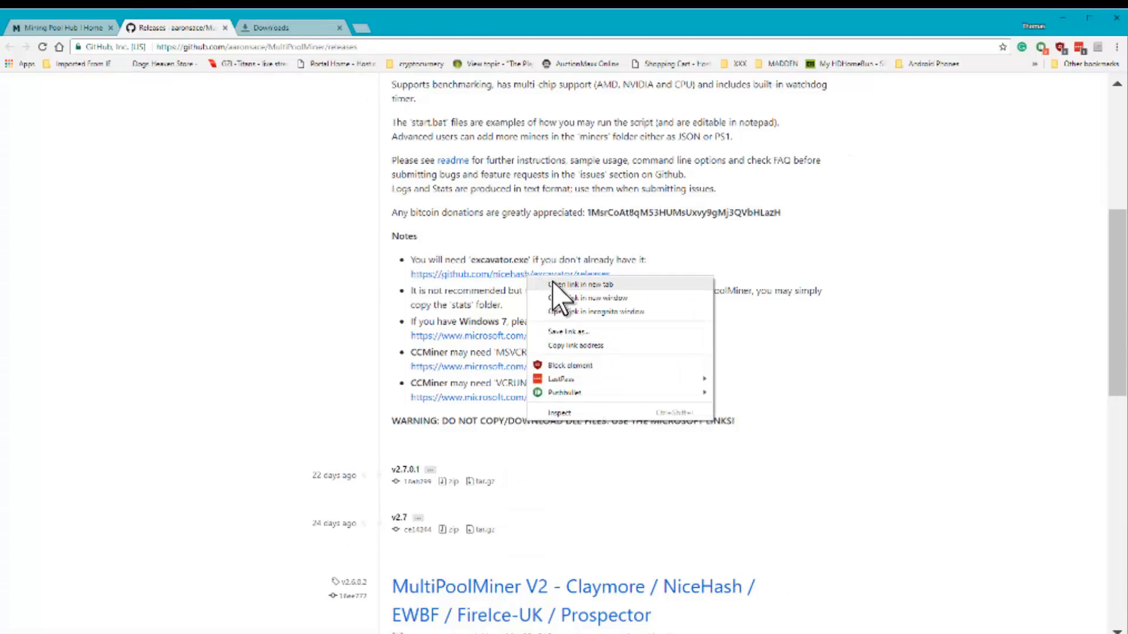
{"action": "left_click", "coordinate": [581, 284]}
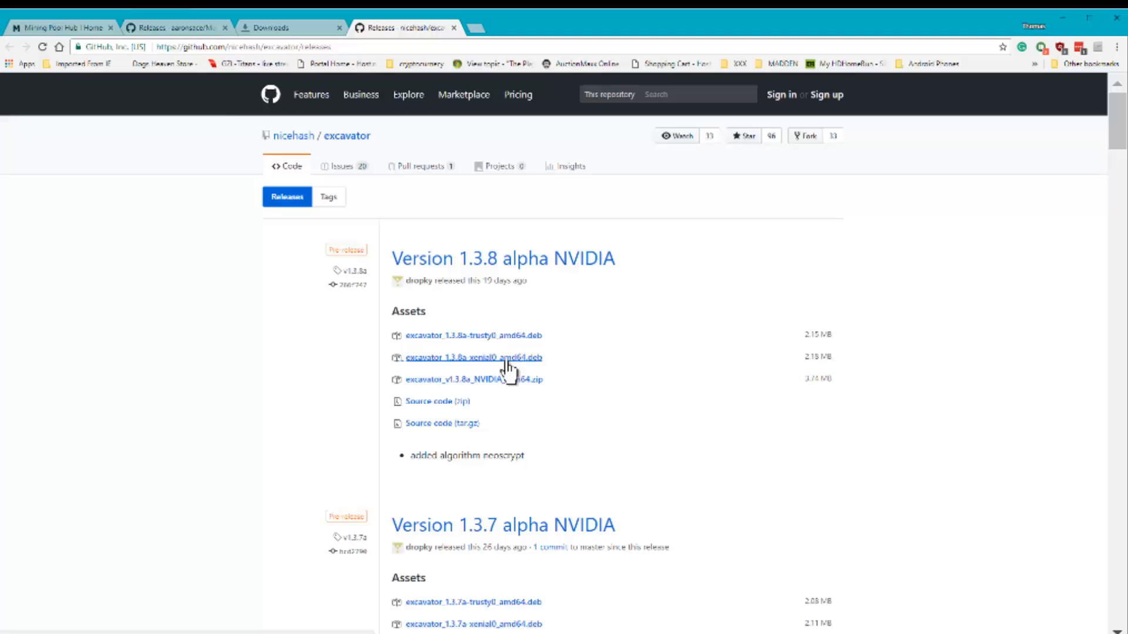
{"action": "mouse_move", "coordinate": [496, 389]}
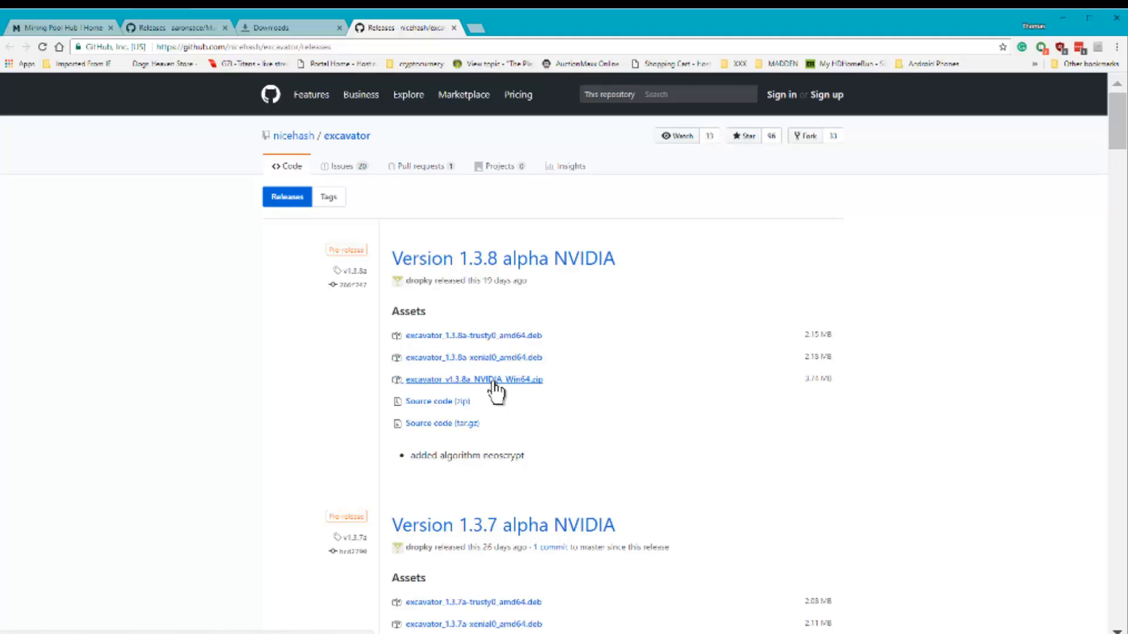
{"action": "right_click", "coordinate": [473, 379]}
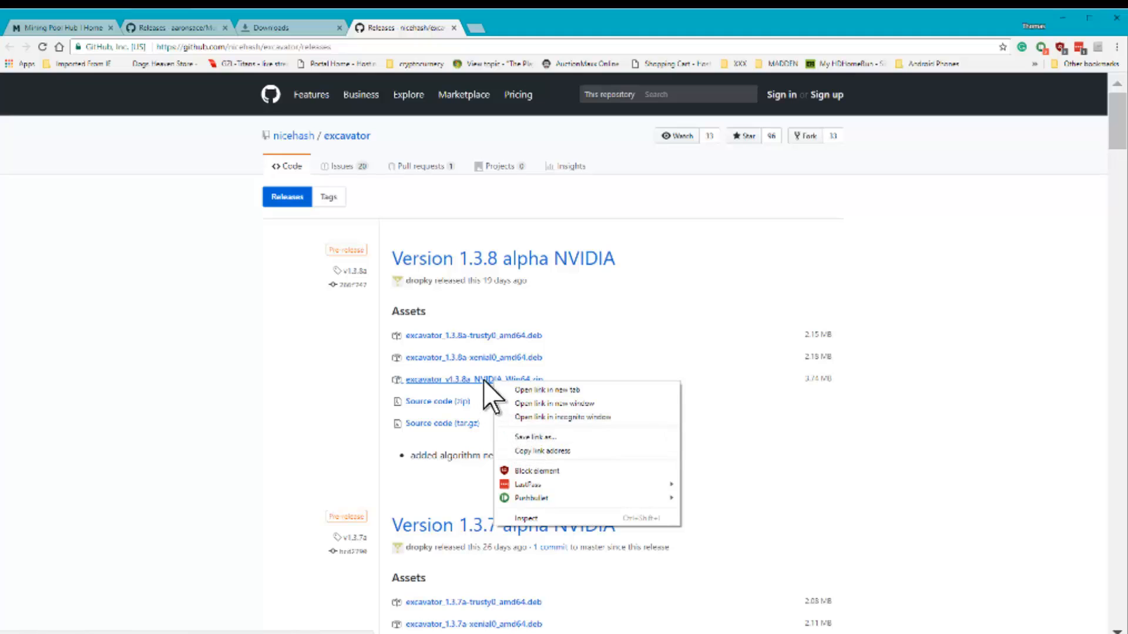
{"action": "left_click", "coordinate": [536, 436]}
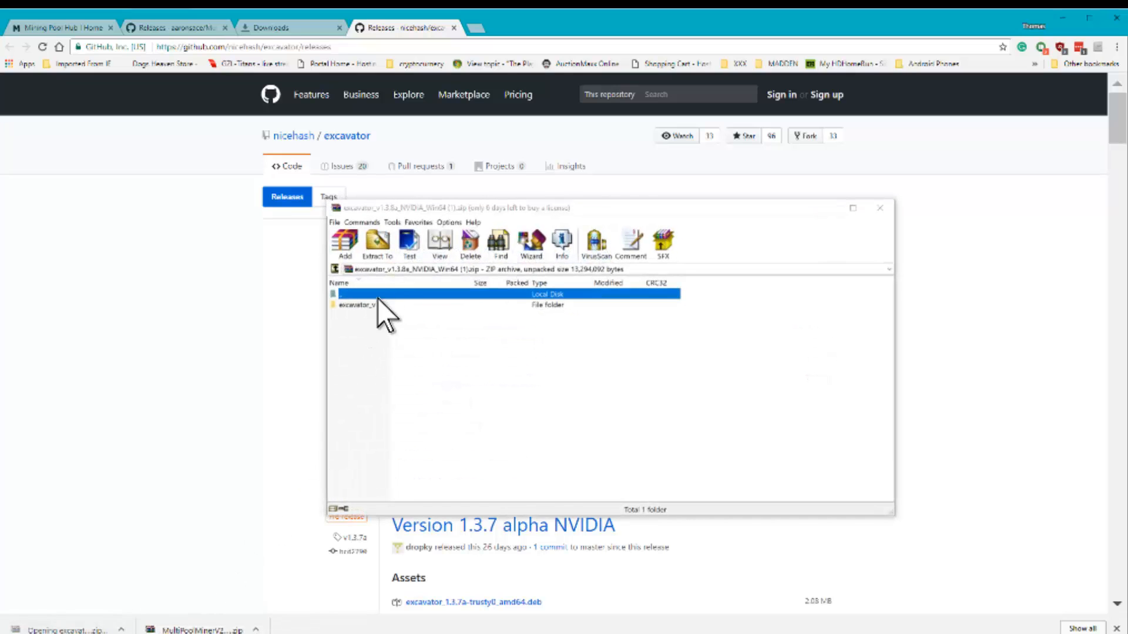
Extract the excavator Win64 archive into the miner folder and close it.
{"action": "left_click", "coordinate": [376, 244]}
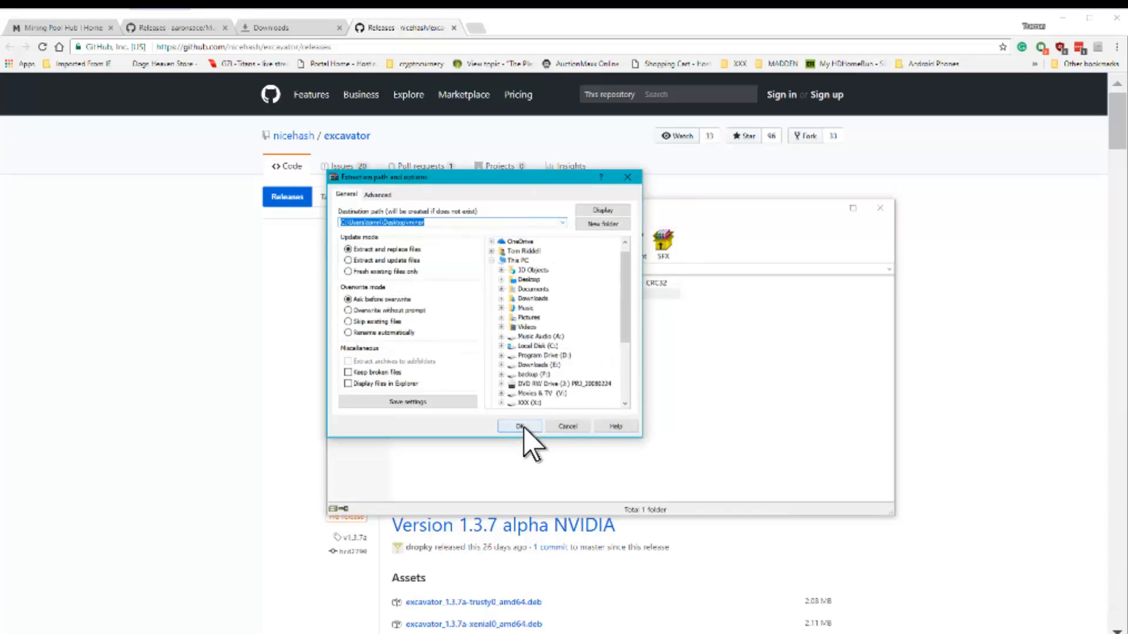
{"action": "left_click", "coordinate": [519, 425]}
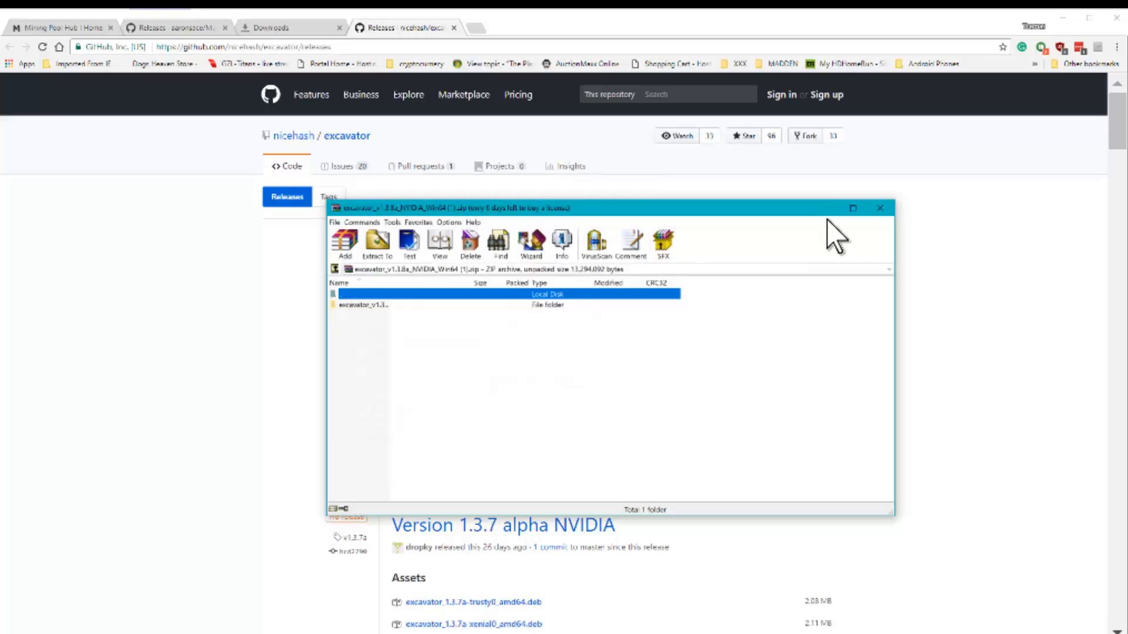
{"action": "left_click", "coordinate": [879, 207]}
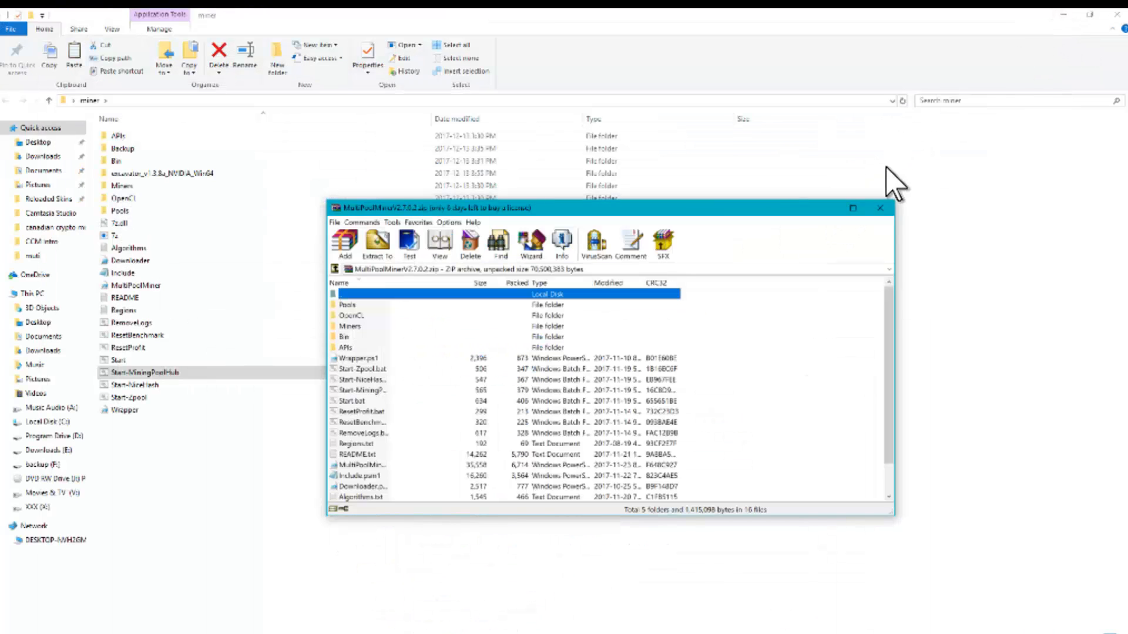
Move the excavator folder into Bin, replacing same-named files there.
{"action": "left_click", "coordinate": [879, 208]}
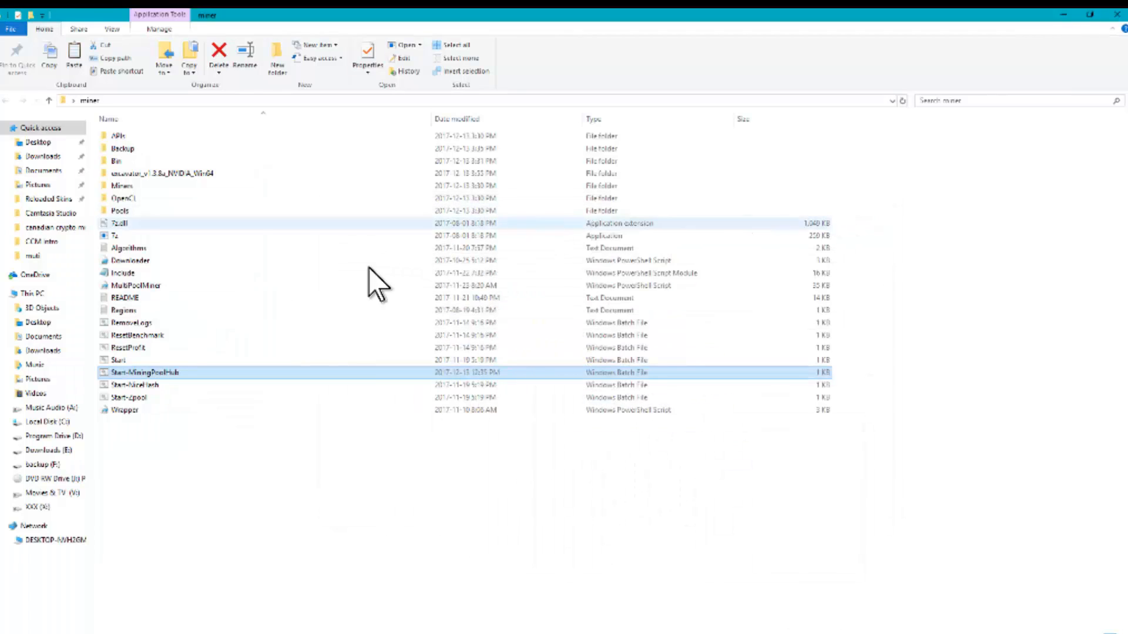
{"action": "mouse_move", "coordinate": [166, 174]}
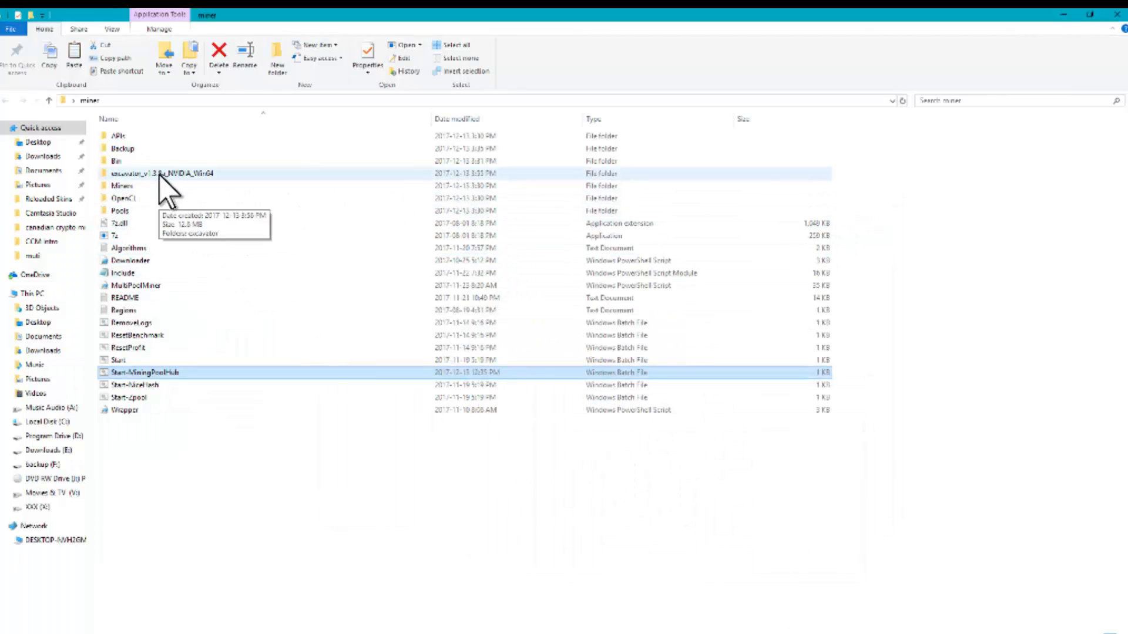
{"action": "right_click", "coordinate": [162, 174]}
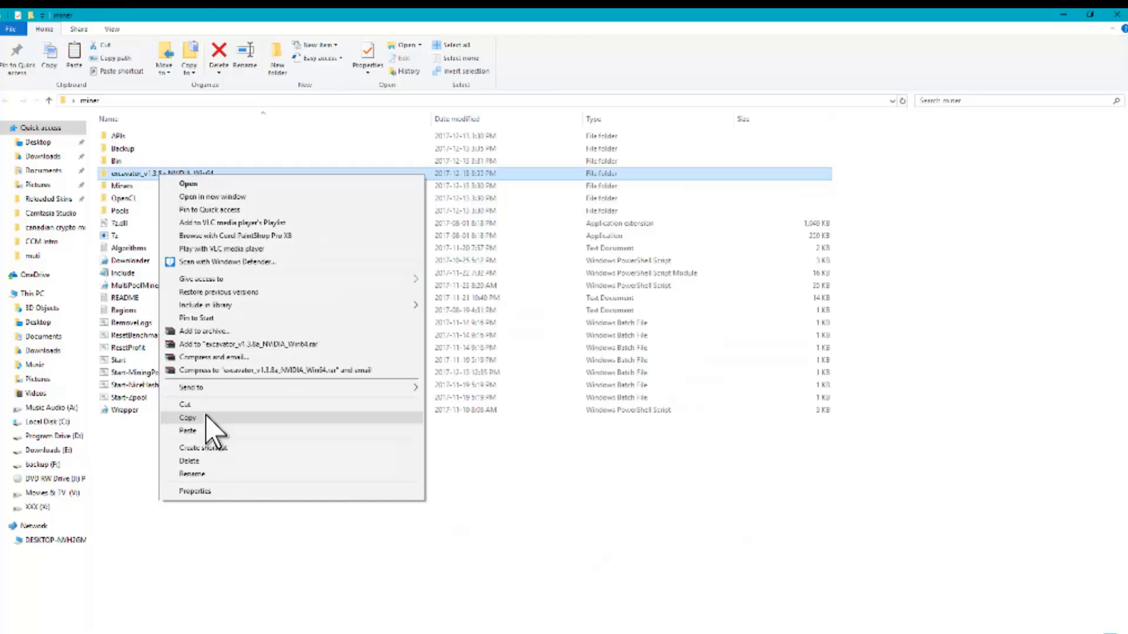
{"action": "left_click", "coordinate": [188, 419]}
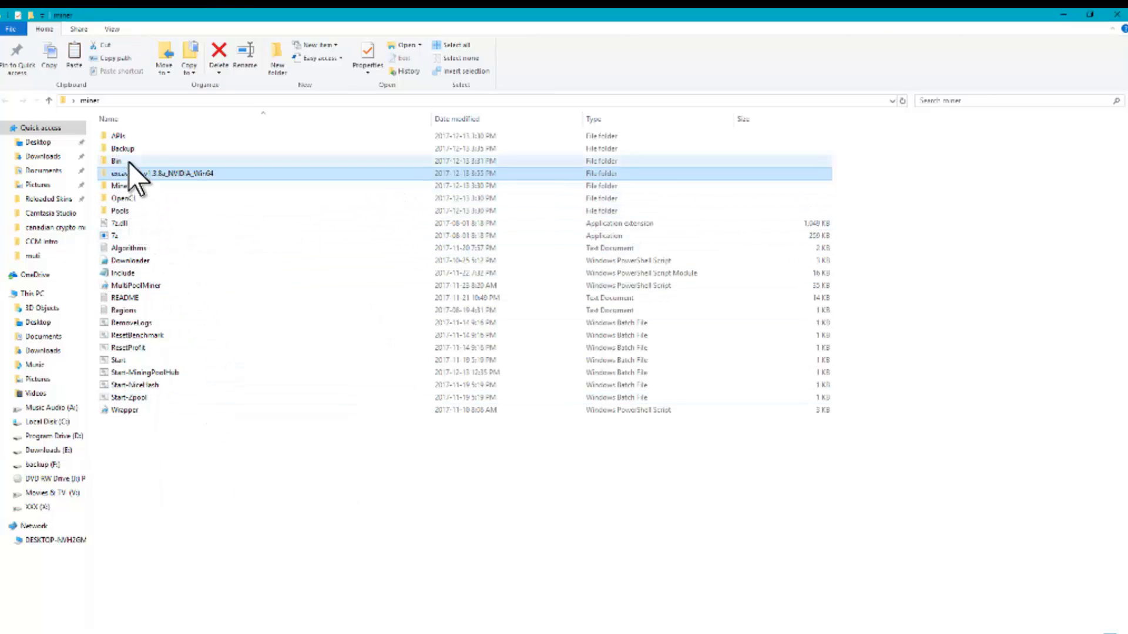
{"action": "double_click", "coordinate": [116, 159]}
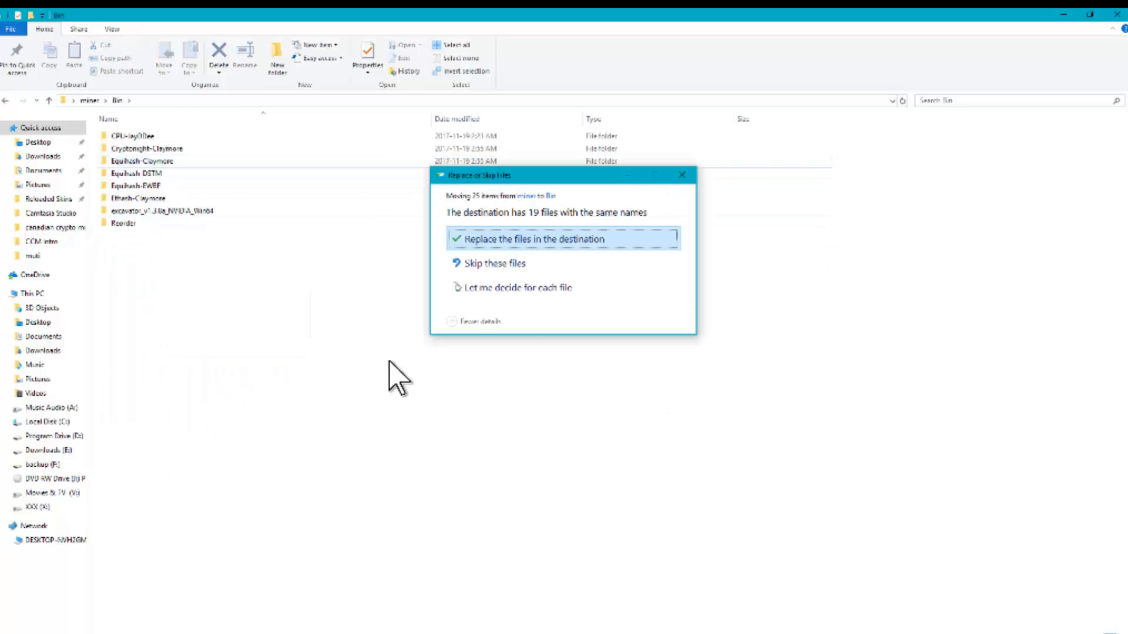
{"action": "left_click", "coordinate": [563, 239]}
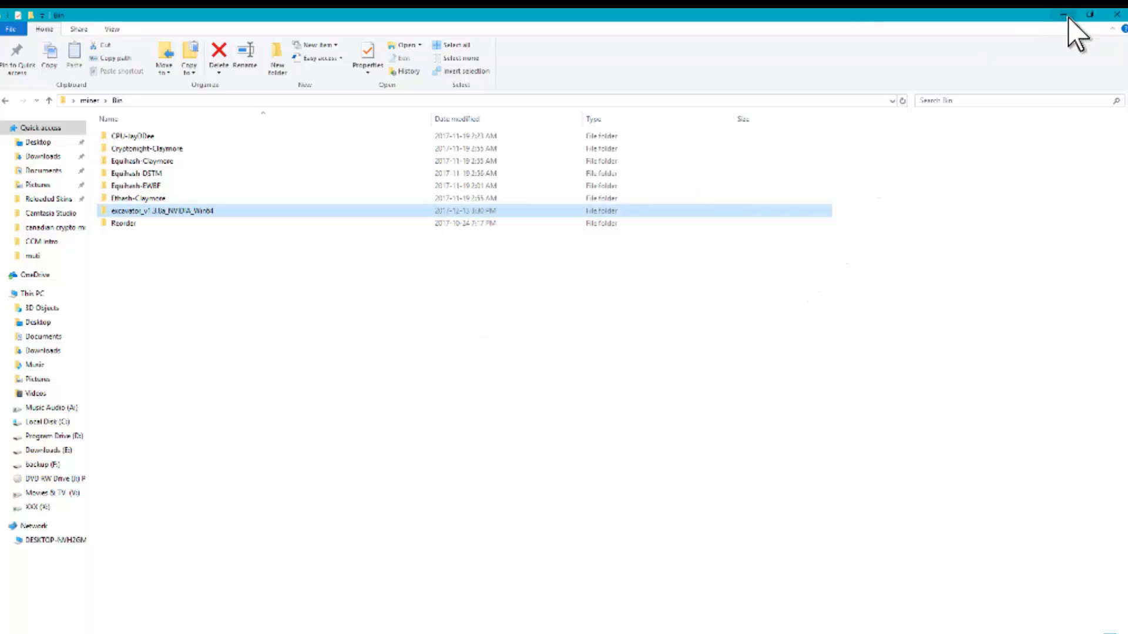
{"action": "mouse_move", "coordinate": [74, 119]}
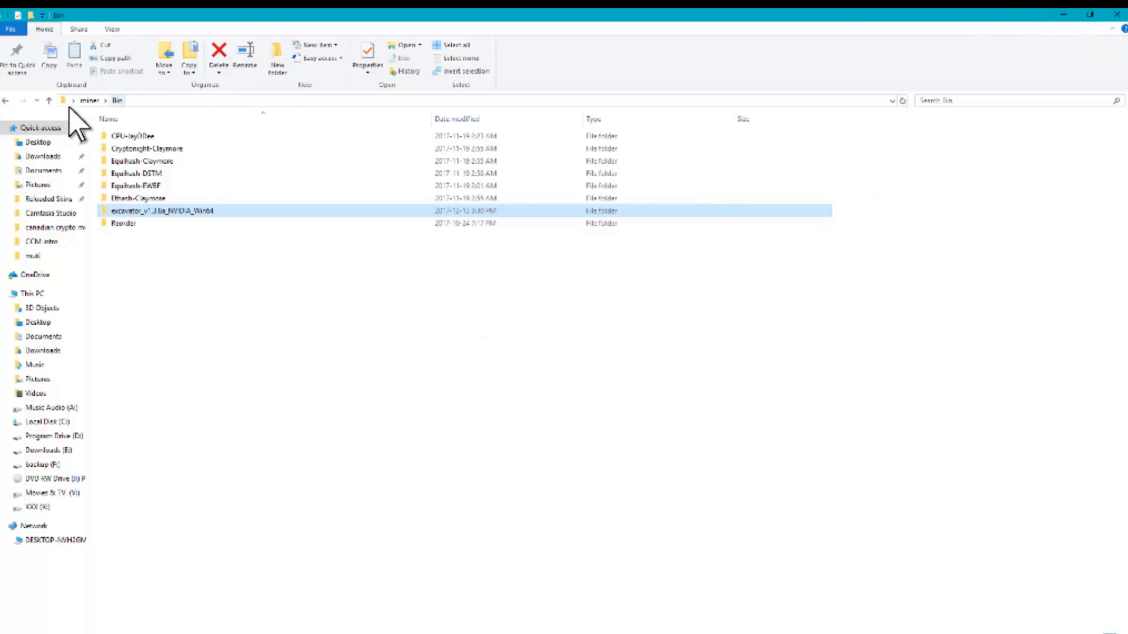
Return to the miner folder and bring up actions for Start-MiningPoolHub batch file.
{"action": "left_click", "coordinate": [49, 100]}
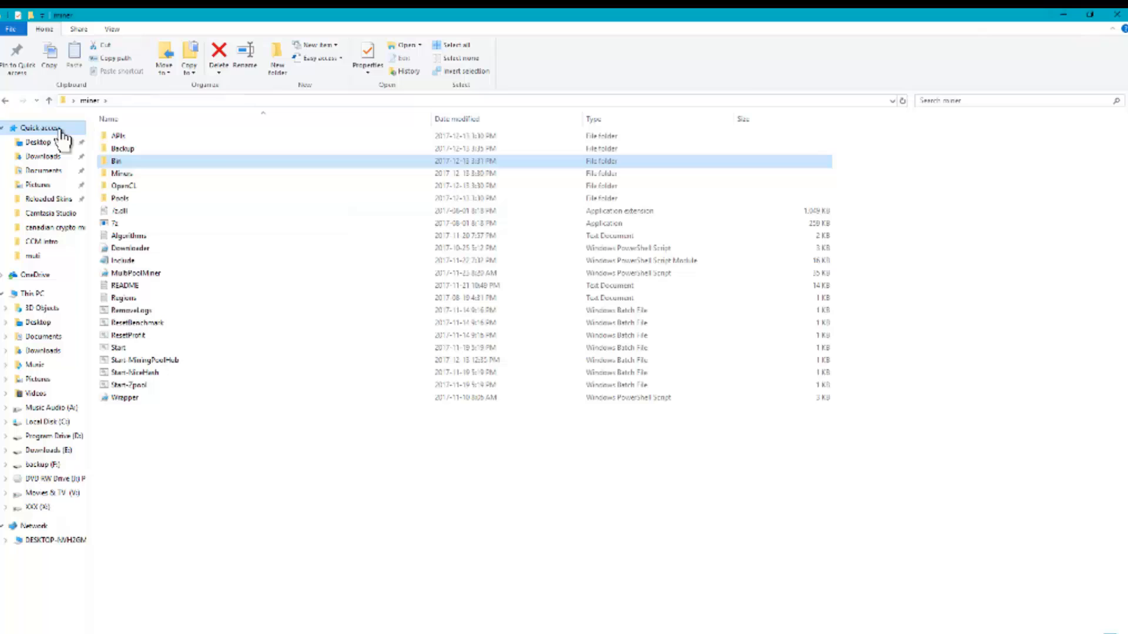
{"action": "mouse_move", "coordinate": [125, 399]}
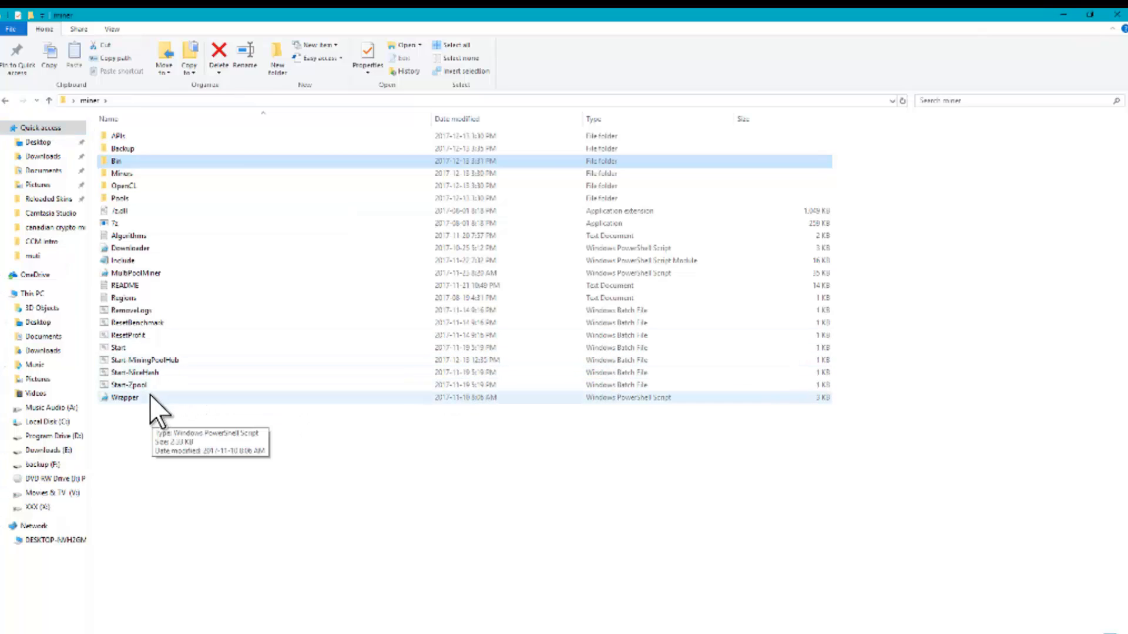
{"action": "mouse_move", "coordinate": [173, 373]}
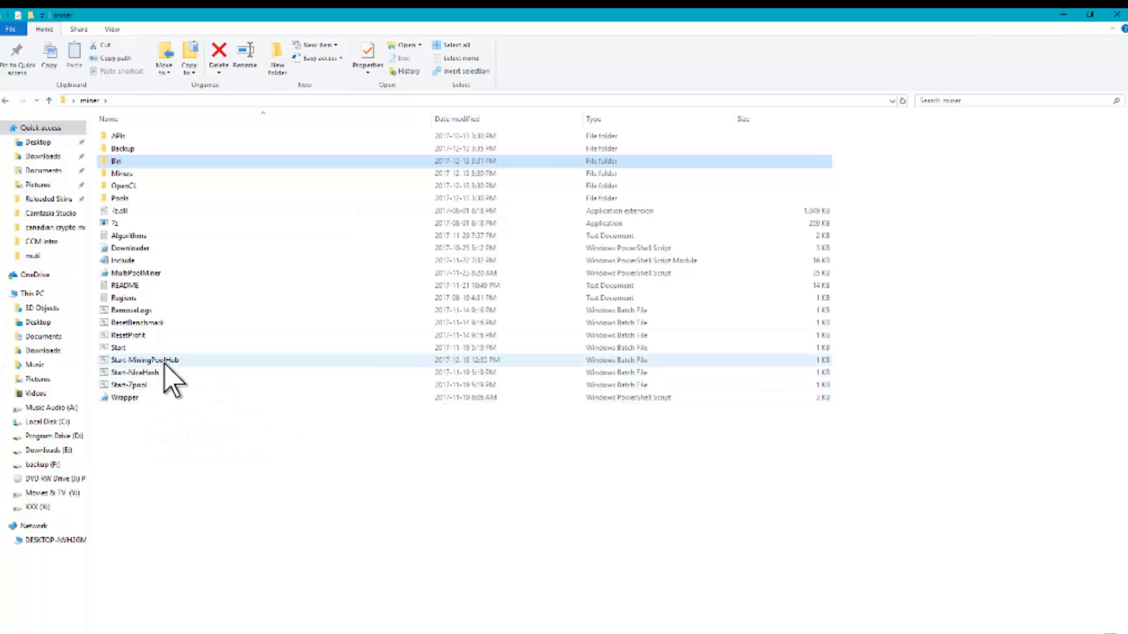
{"action": "left_click", "coordinate": [144, 359]}
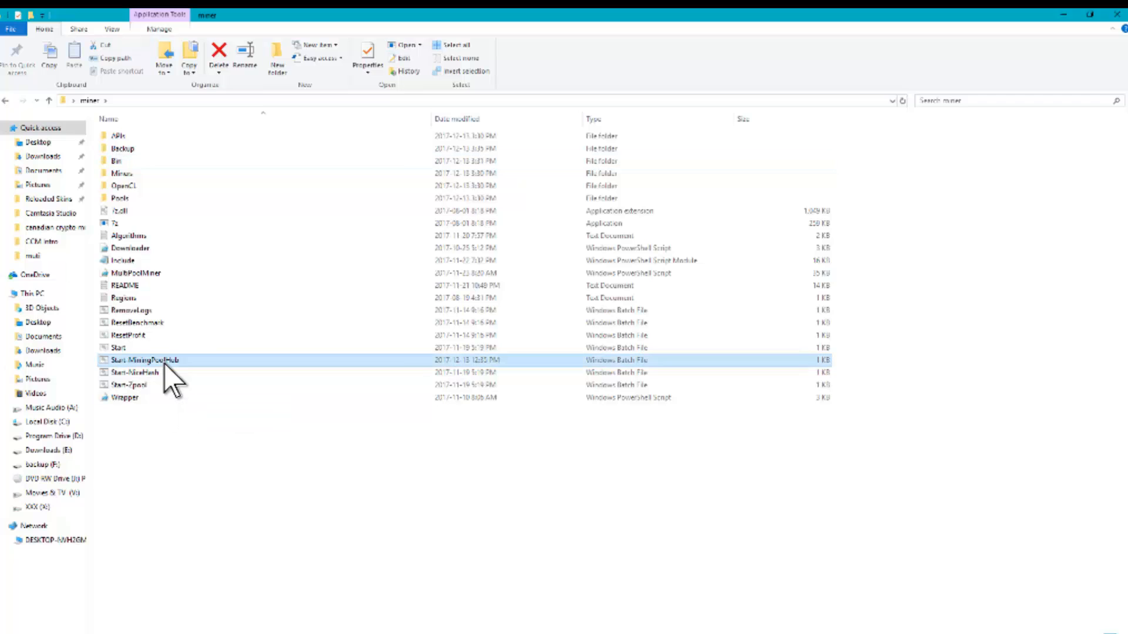
{"action": "right_click", "coordinate": [144, 360]}
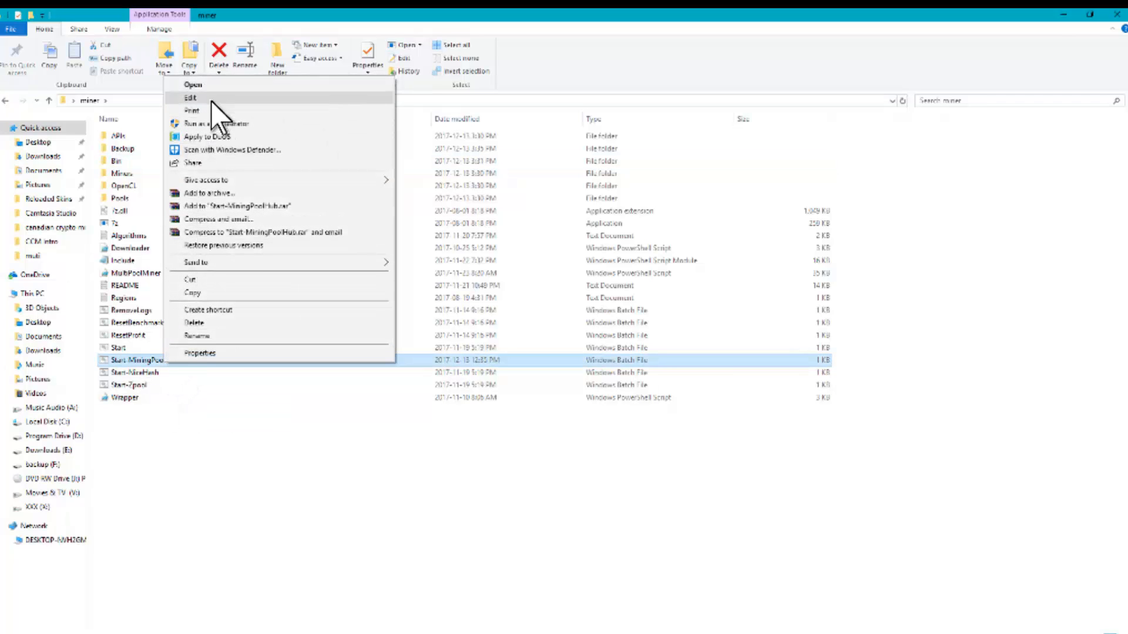
Edit Start-MiningPoolHub in a maximised Notepad to read its launch command.
{"action": "left_click", "coordinate": [191, 98]}
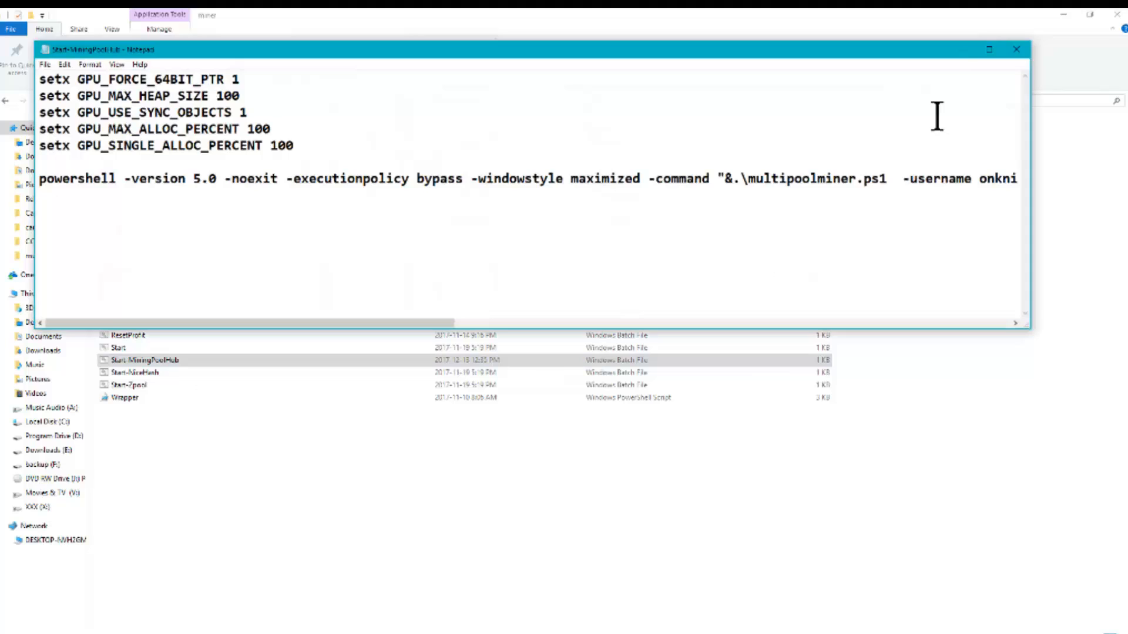
{"action": "left_click", "coordinate": [989, 49]}
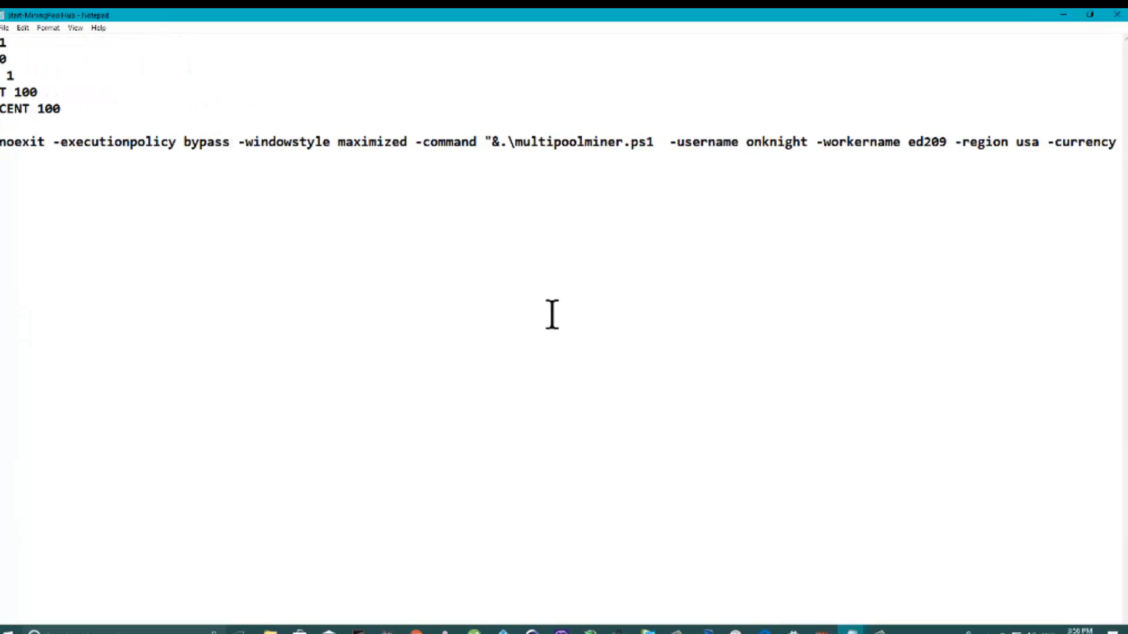
{"action": "mouse_move", "coordinate": [617, 193]}
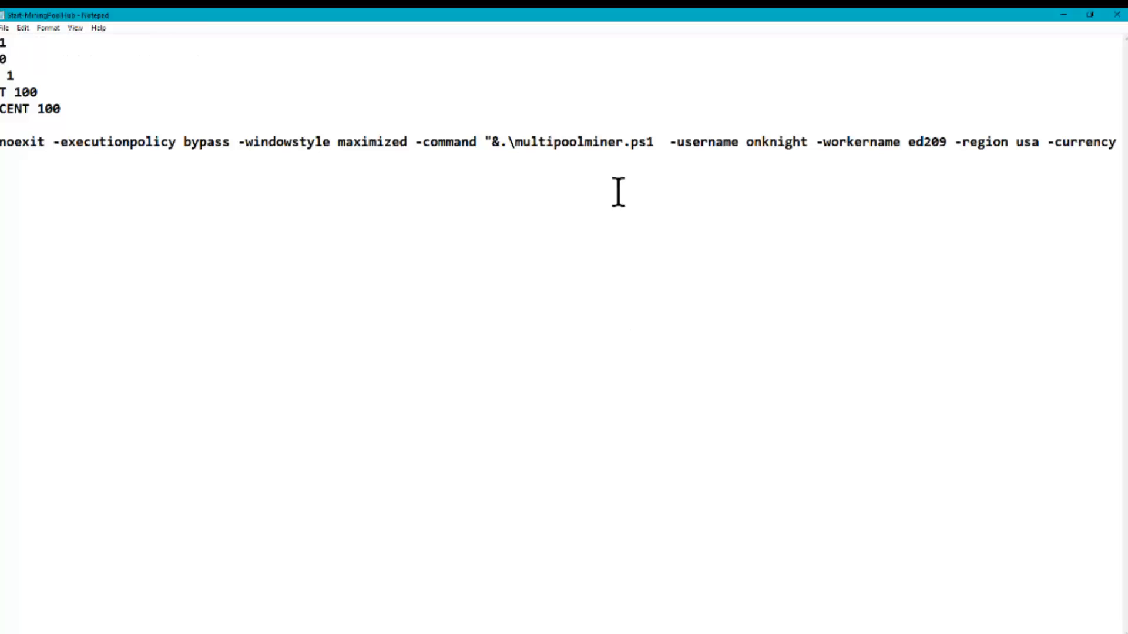
{"action": "mouse_move", "coordinate": [816, 187]}
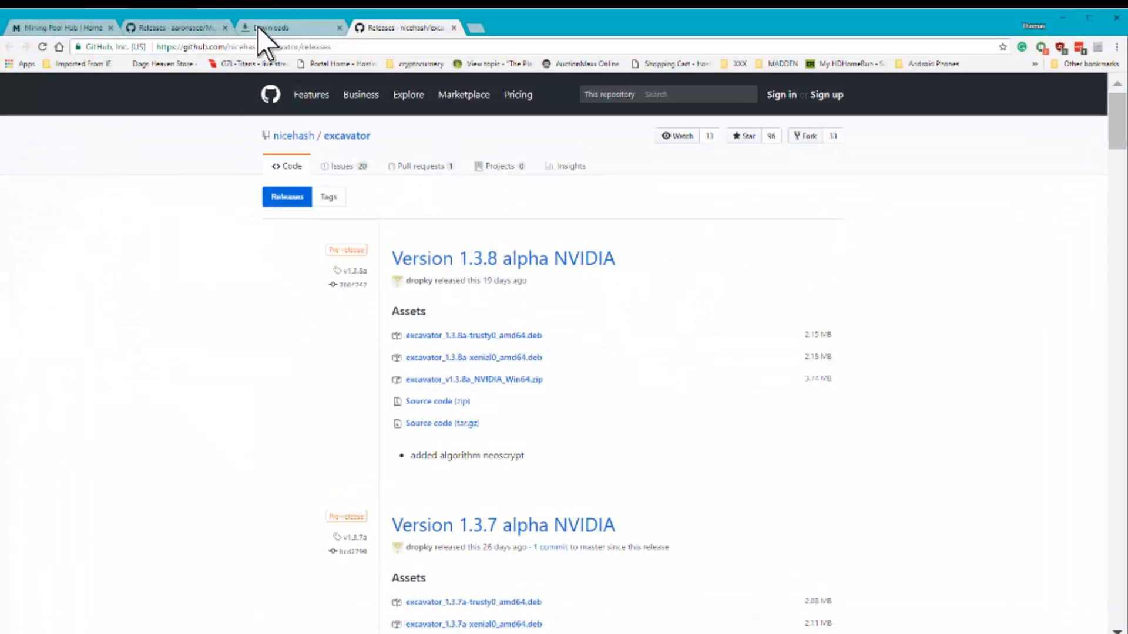
Copy the Worker Login name from the Hub Workers page.
{"action": "left_click", "coordinate": [61, 27]}
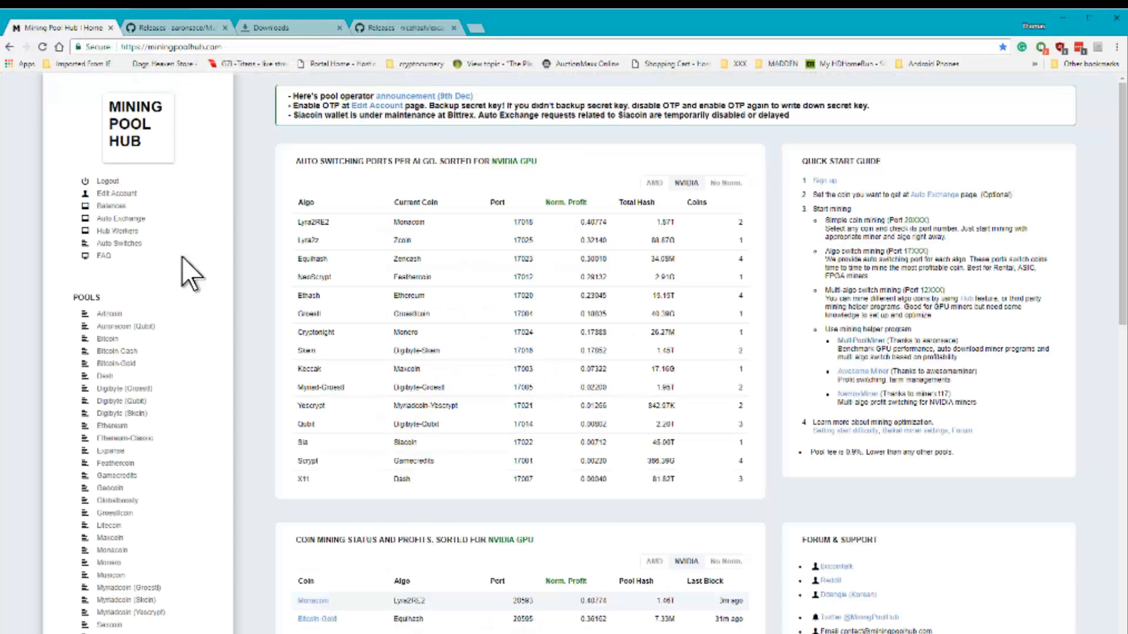
{"action": "mouse_move", "coordinate": [119, 236]}
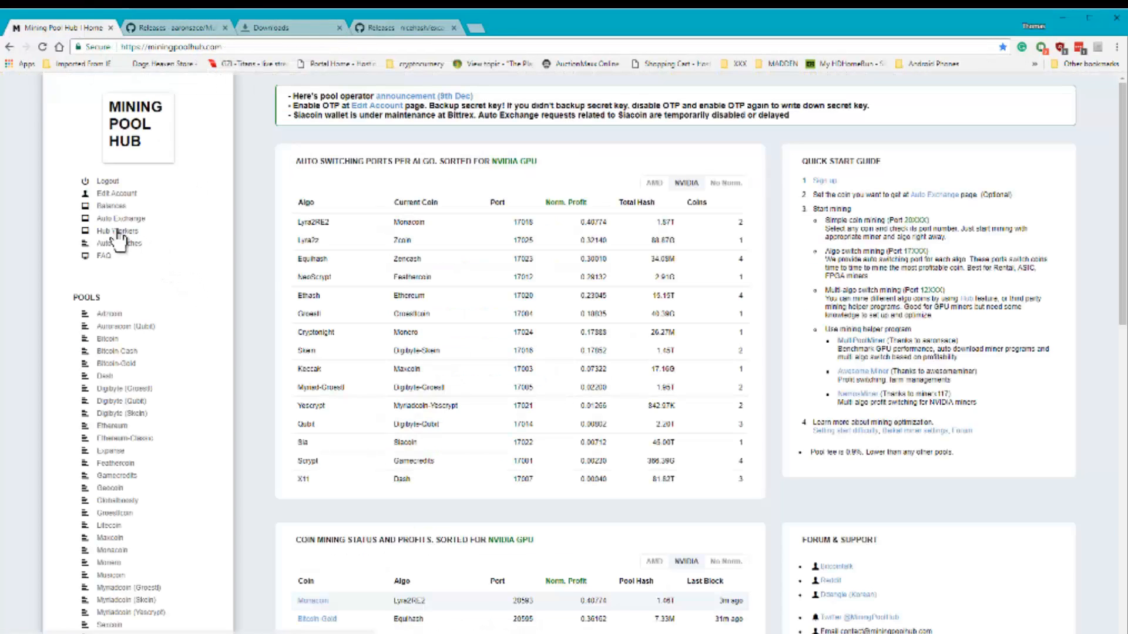
{"action": "left_click", "coordinate": [116, 231]}
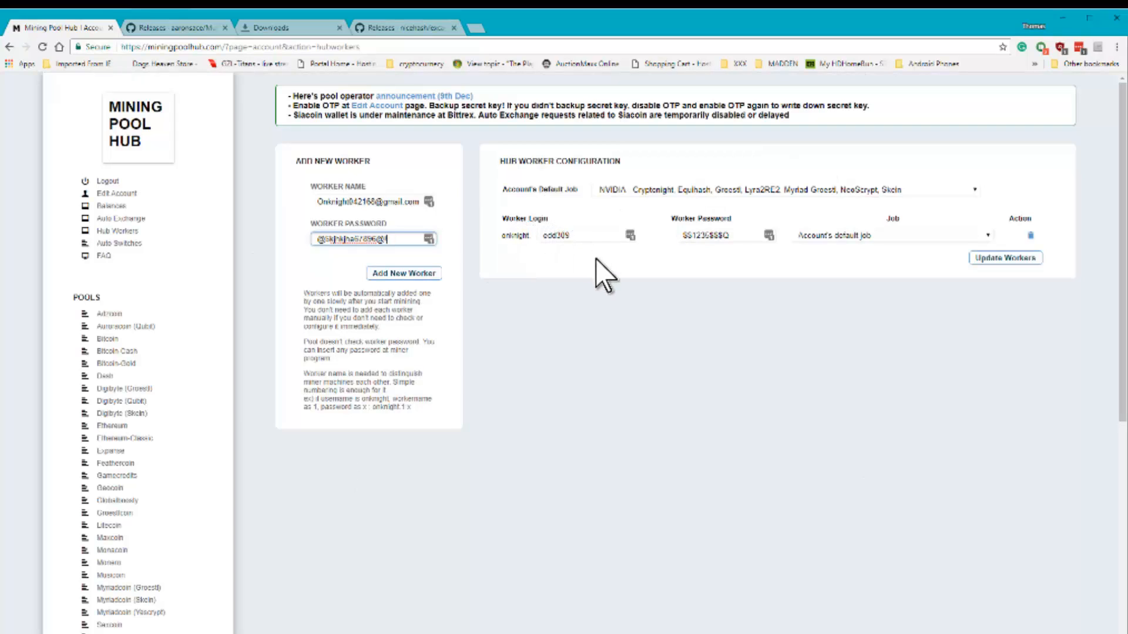
{"action": "double_click", "coordinate": [563, 235]}
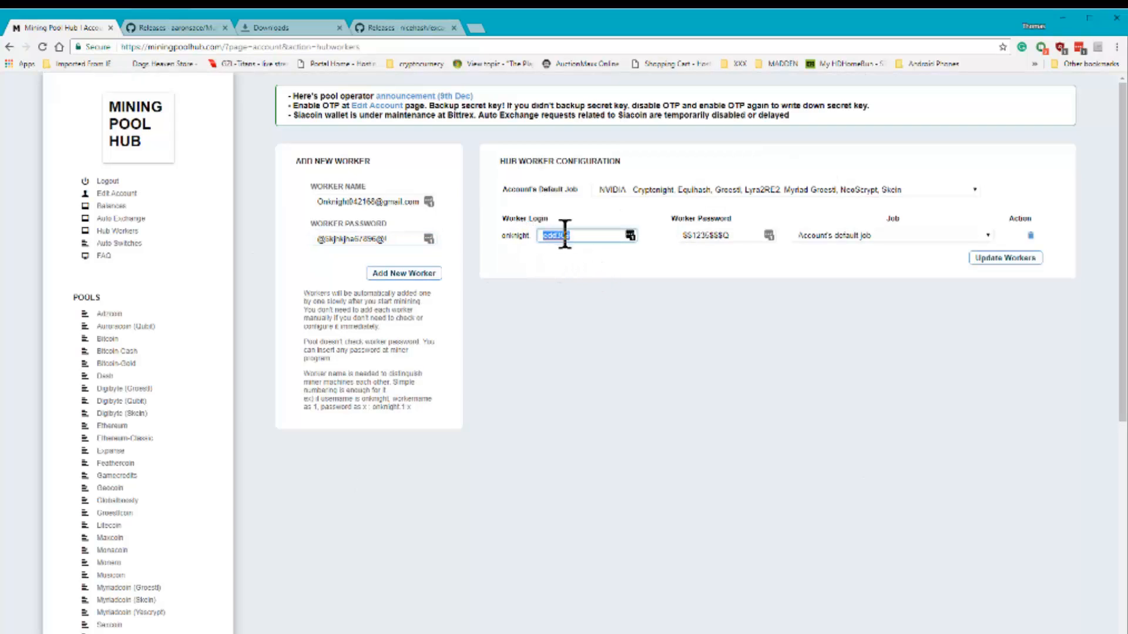
{"action": "right_click", "coordinate": [565, 235]}
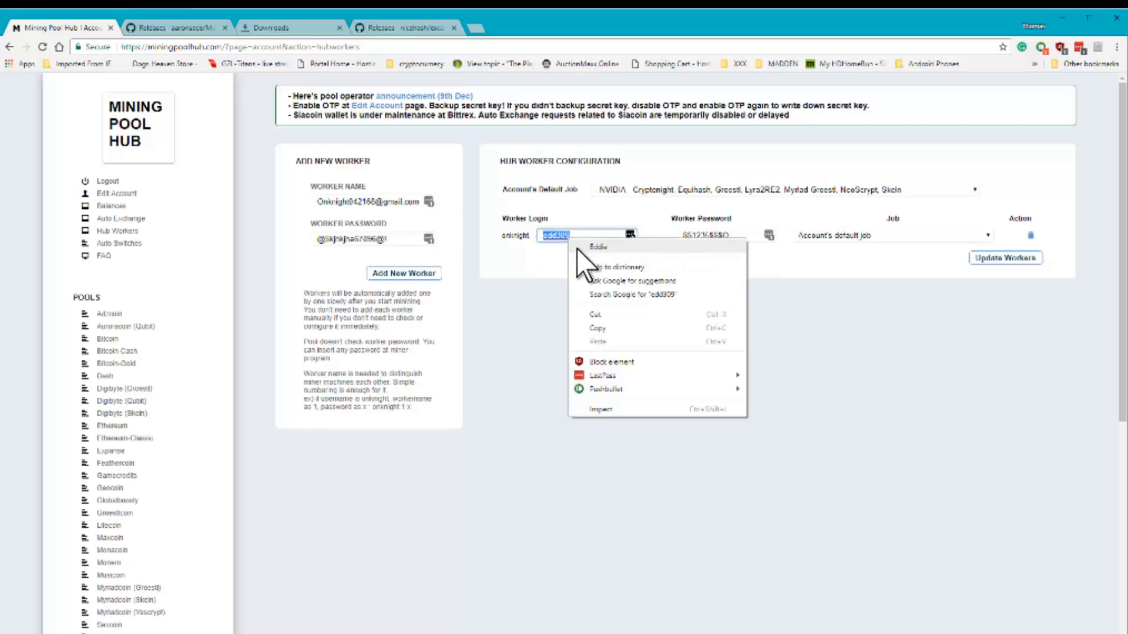
{"action": "mouse_move", "coordinate": [610, 338]}
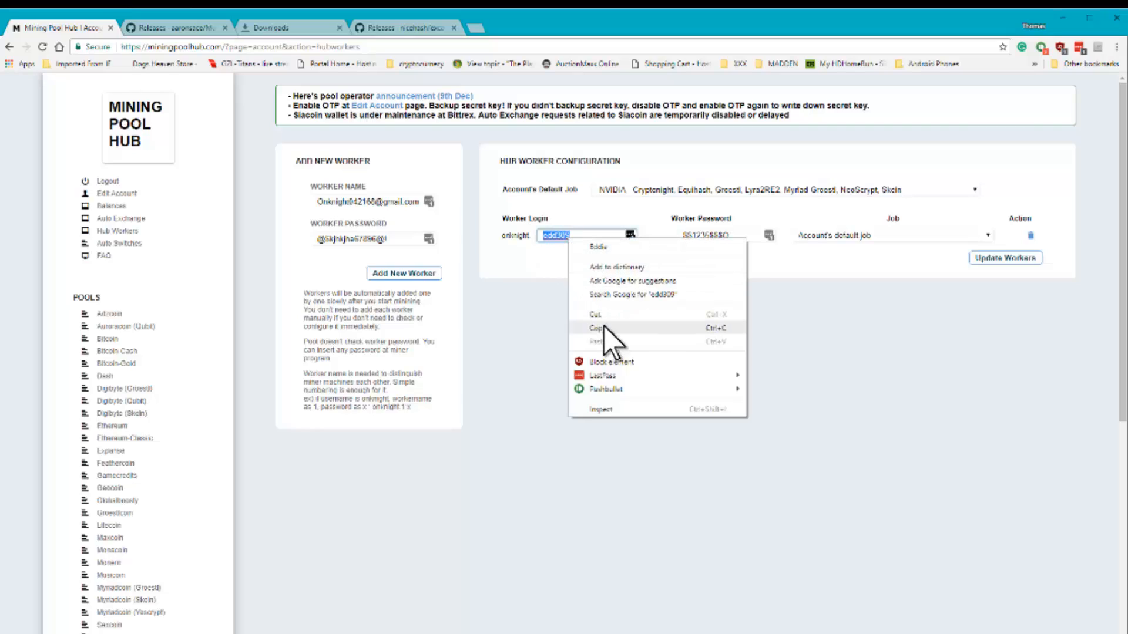
{"action": "left_click", "coordinate": [598, 327]}
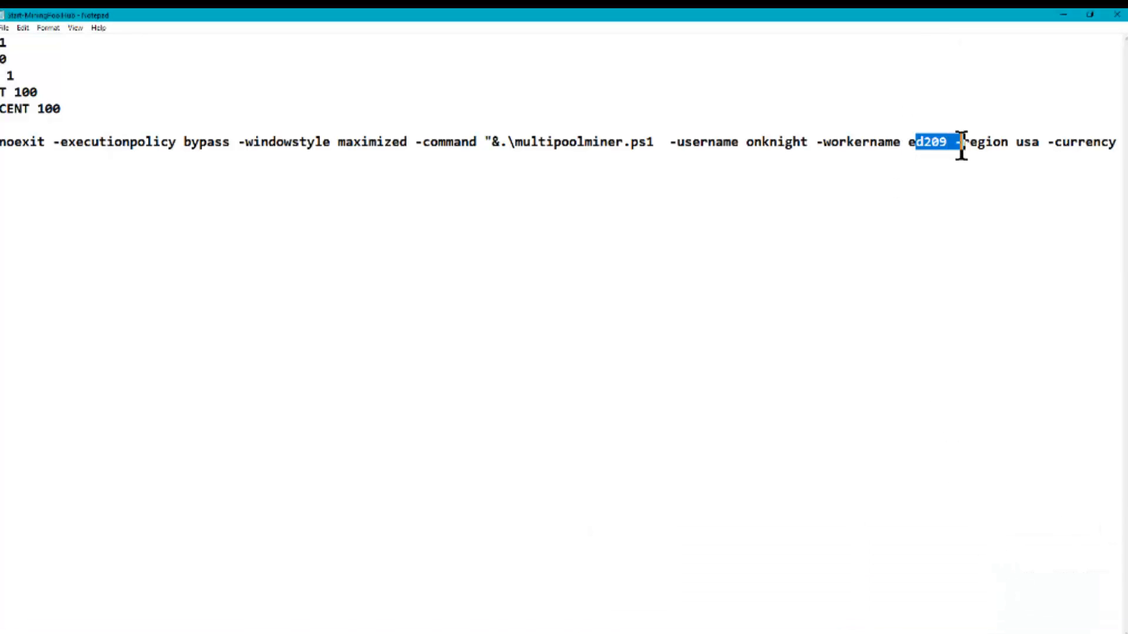
{"action": "mouse_move", "coordinate": [702, 151]}
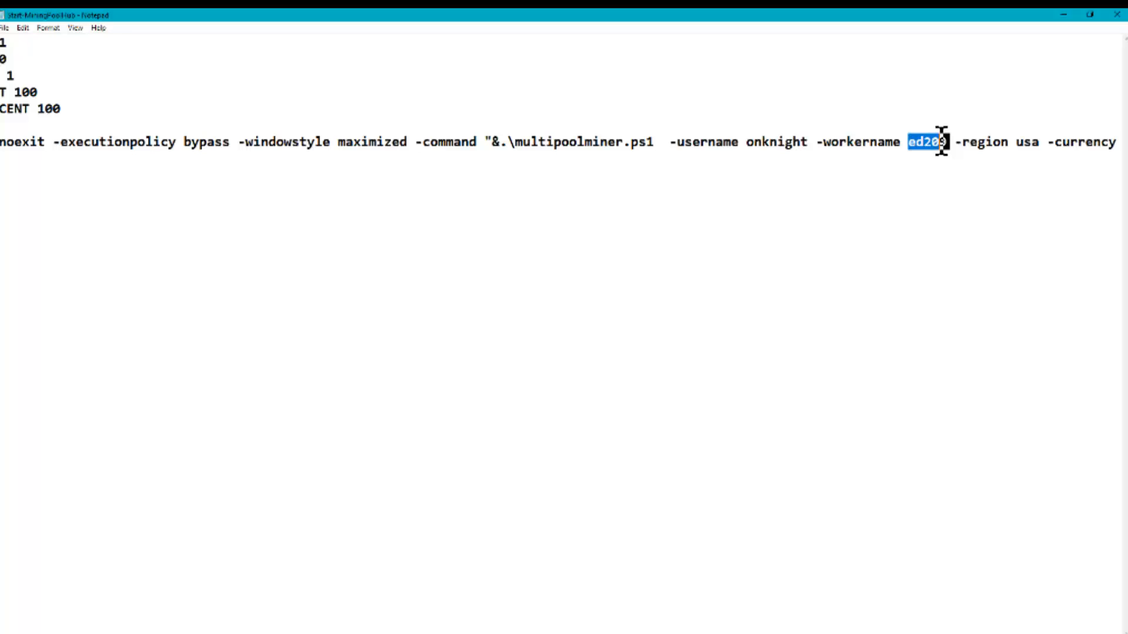
Replace the -workername value with edd3099 in the launch command.
{"action": "type", "text": "edd3099"}
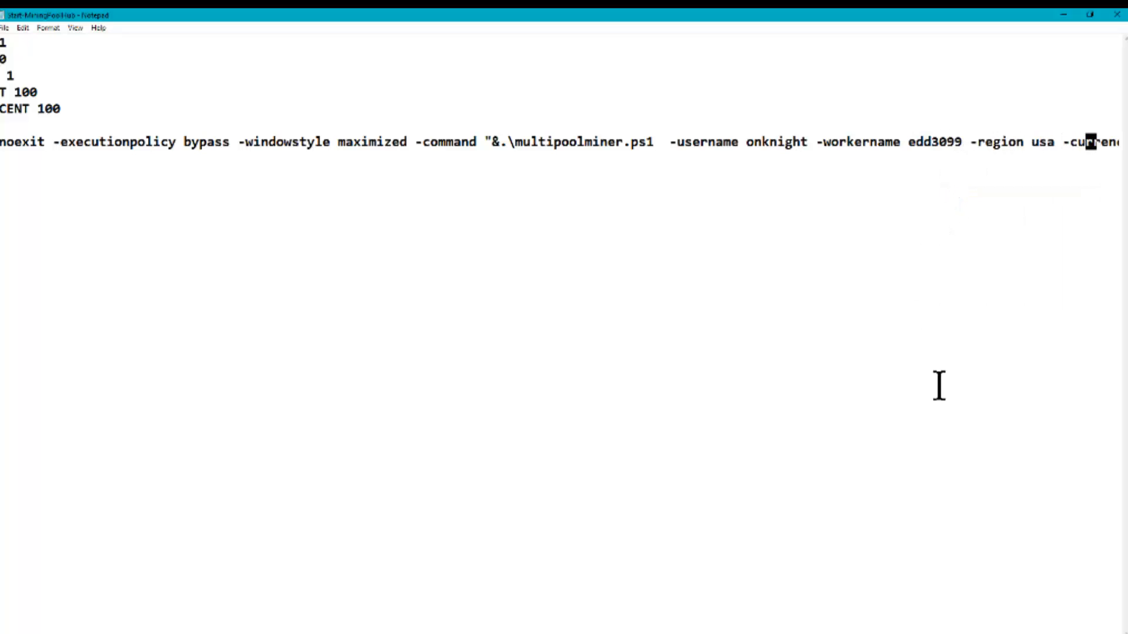
{"action": "scroll", "scroll_direction": "right", "scroll_amount": 3}
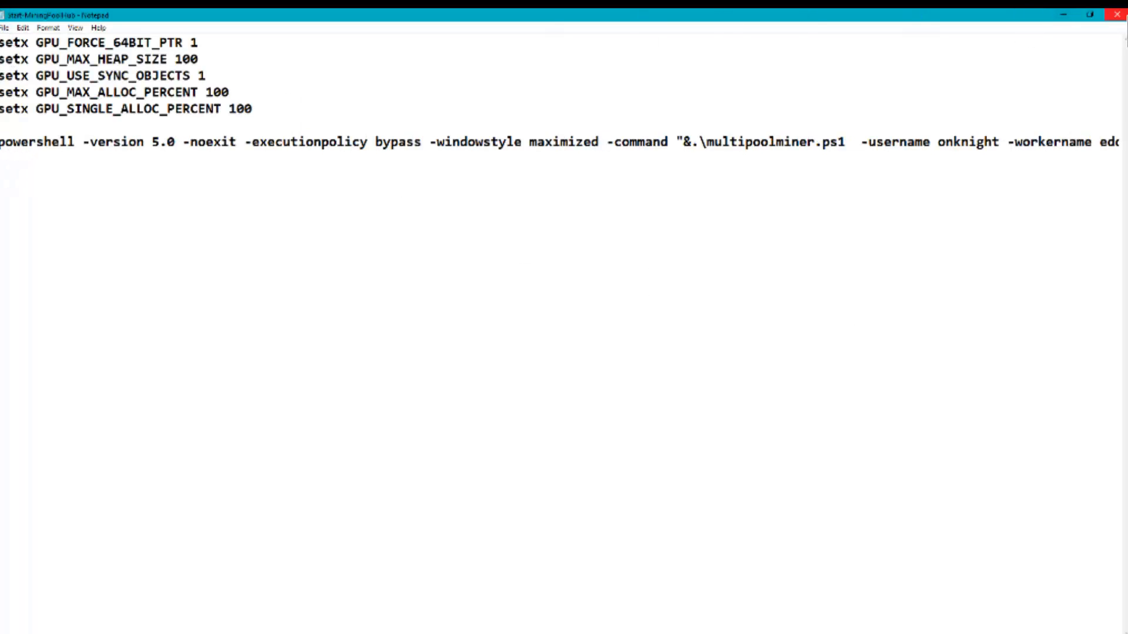
Close Notepad, saving the edited Start-MiningPoolHub batch file.
{"action": "left_click", "coordinate": [1116, 14]}
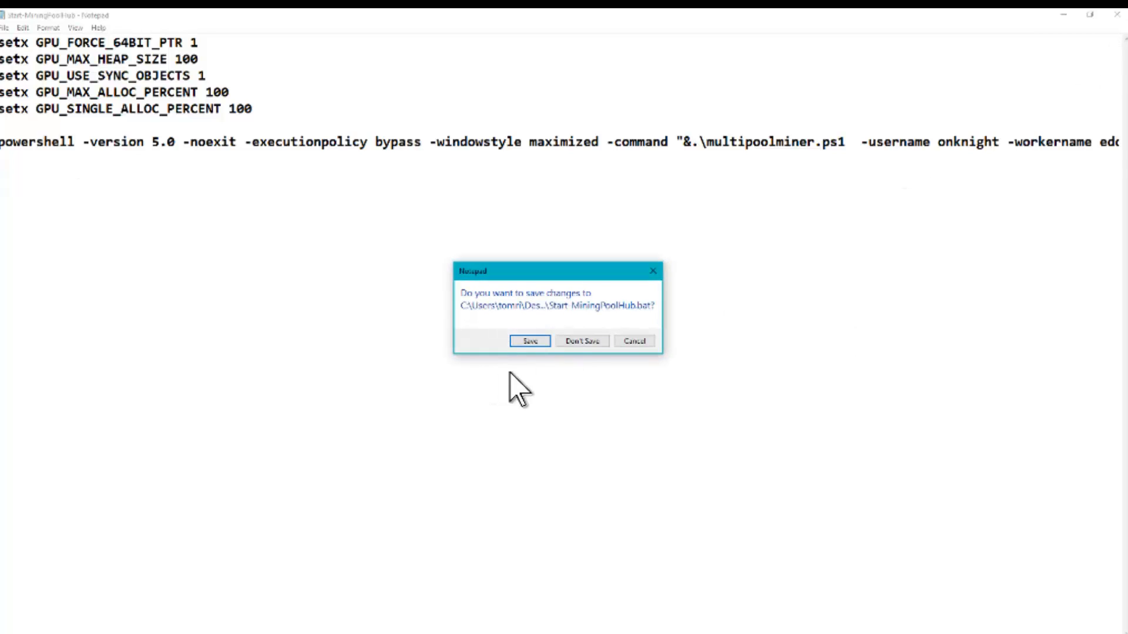
{"action": "left_click", "coordinate": [581, 341]}
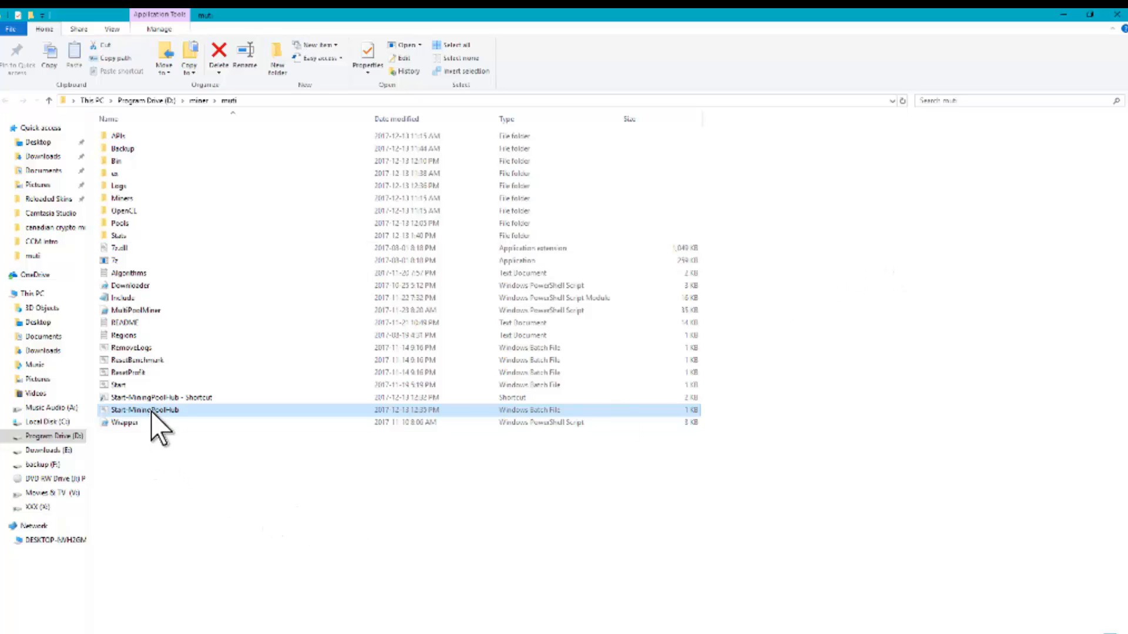
Run Start-MiningPoolHub.bat from the muti folder, cancelling the accidental rename.
{"action": "left_click", "coordinate": [146, 410]}
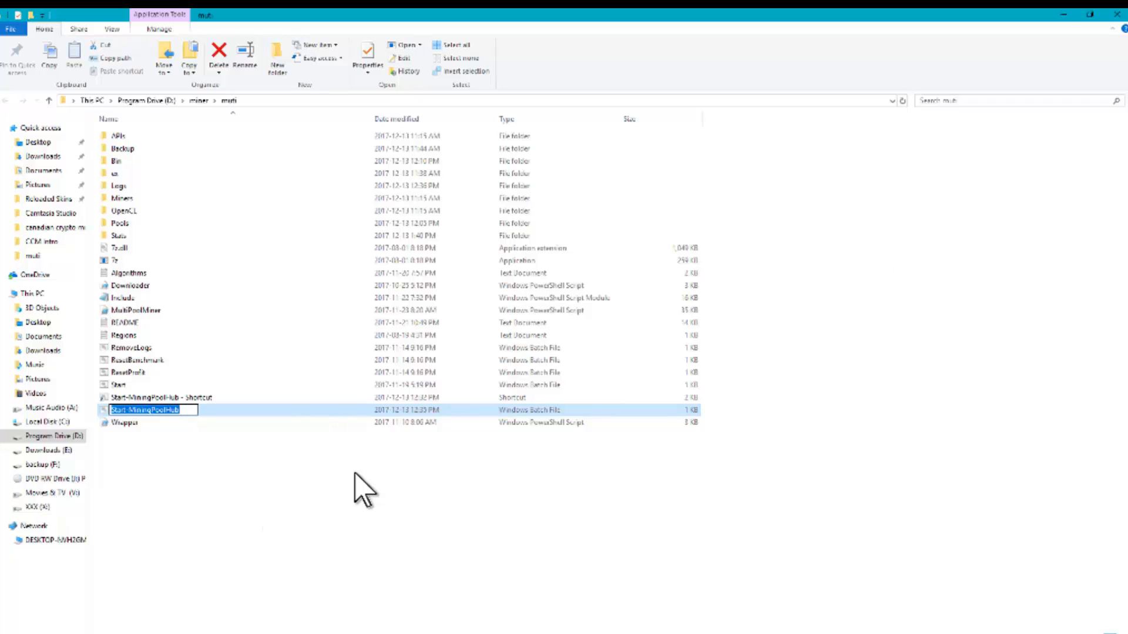
{"action": "left_click", "coordinate": [453, 422]}
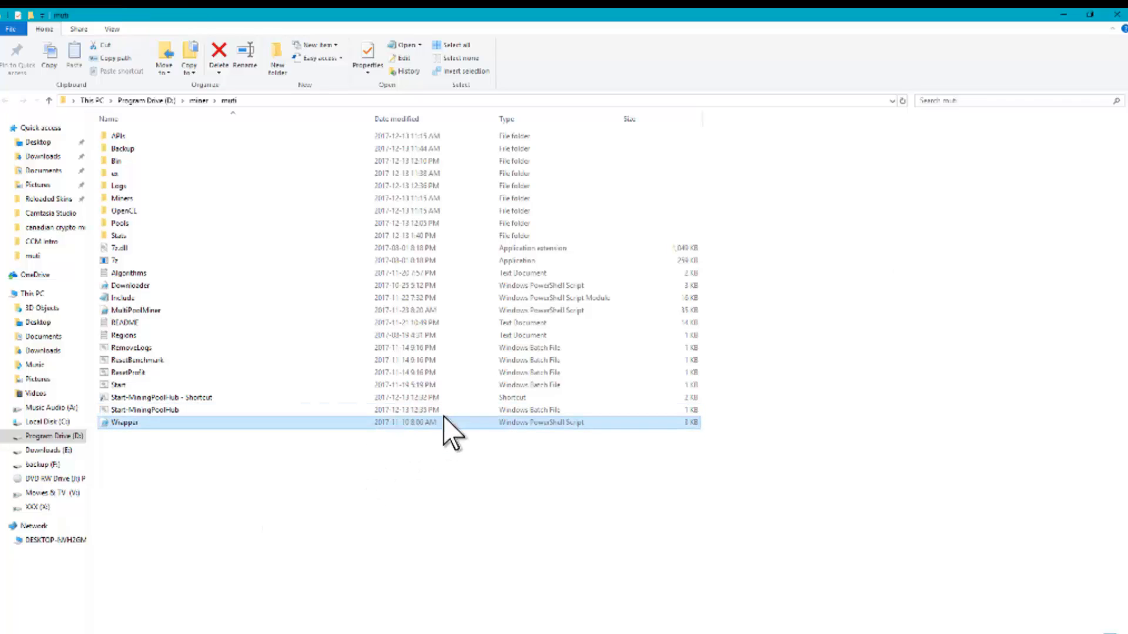
{"action": "left_click", "coordinate": [144, 411]}
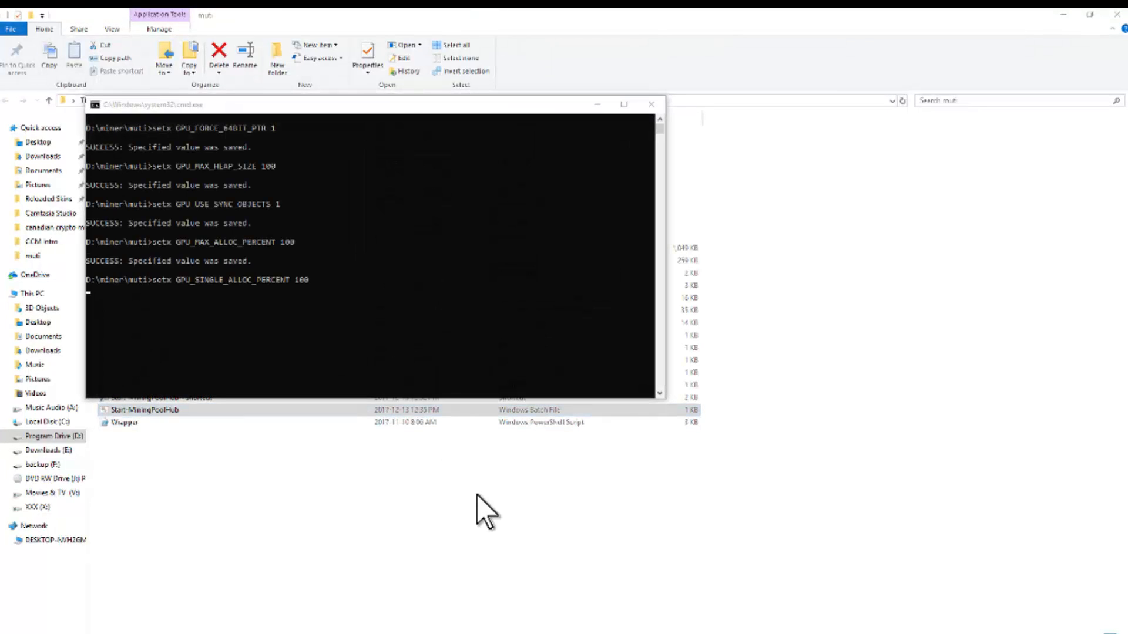
Let MultiPoolMiner start benchmarking in the console, then minimise it.
{"action": "left_click", "coordinate": [623, 105]}
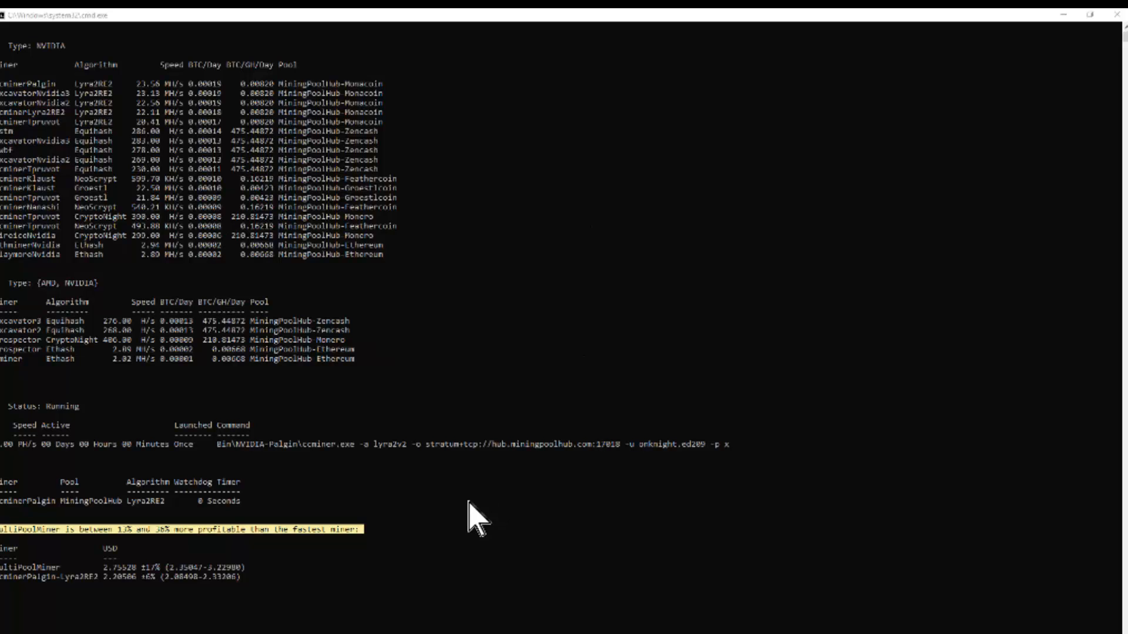
{"action": "mouse_move", "coordinate": [116, 583]}
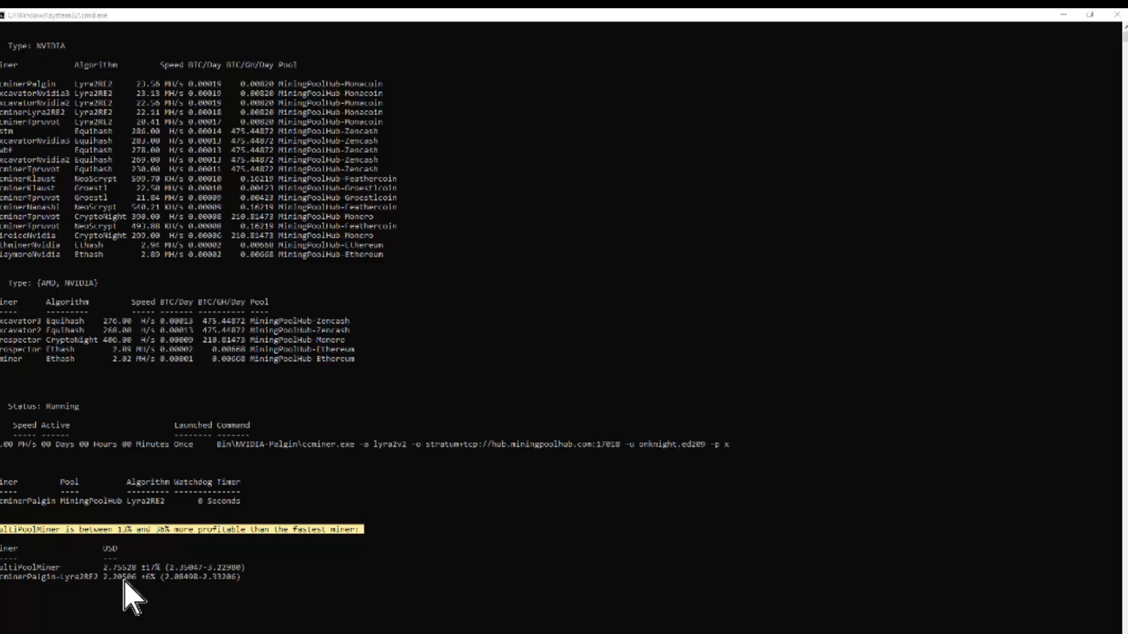
{"action": "mouse_move", "coordinate": [552, 628]}
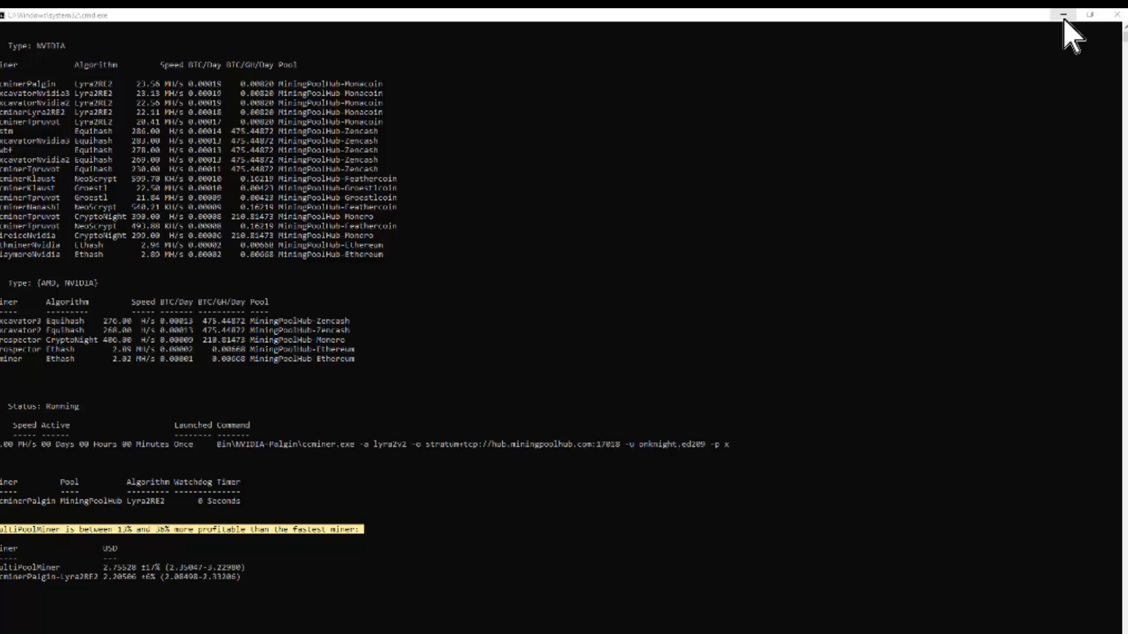
{"action": "left_click", "coordinate": [1065, 14]}
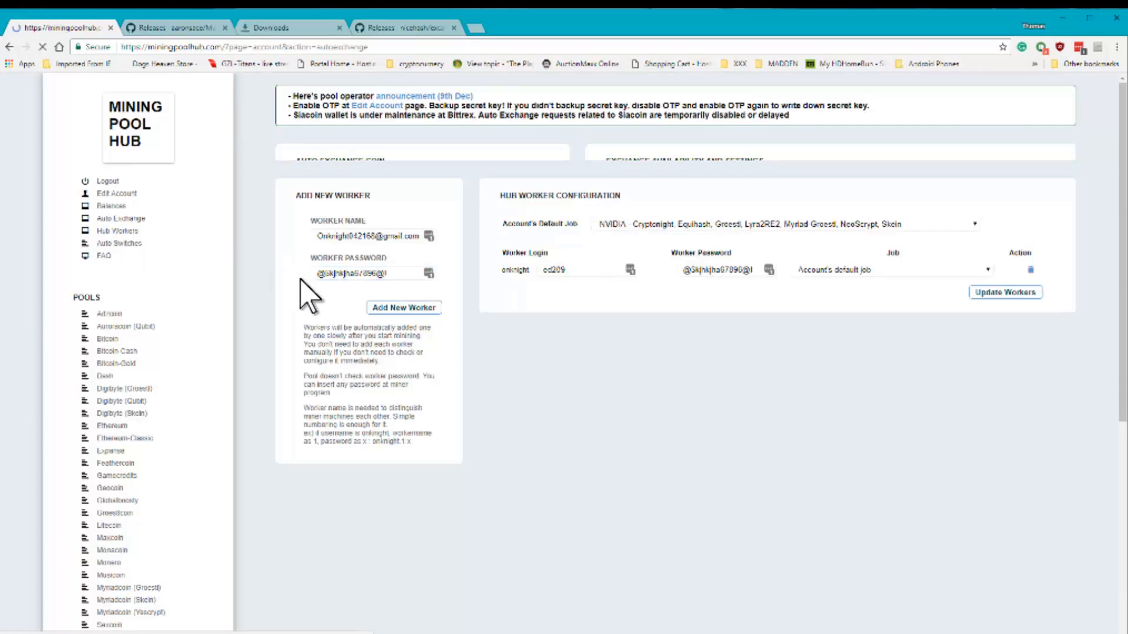
Set Auto Exchange To Litecoin on the auto exchange page.
{"action": "left_click", "coordinate": [119, 219]}
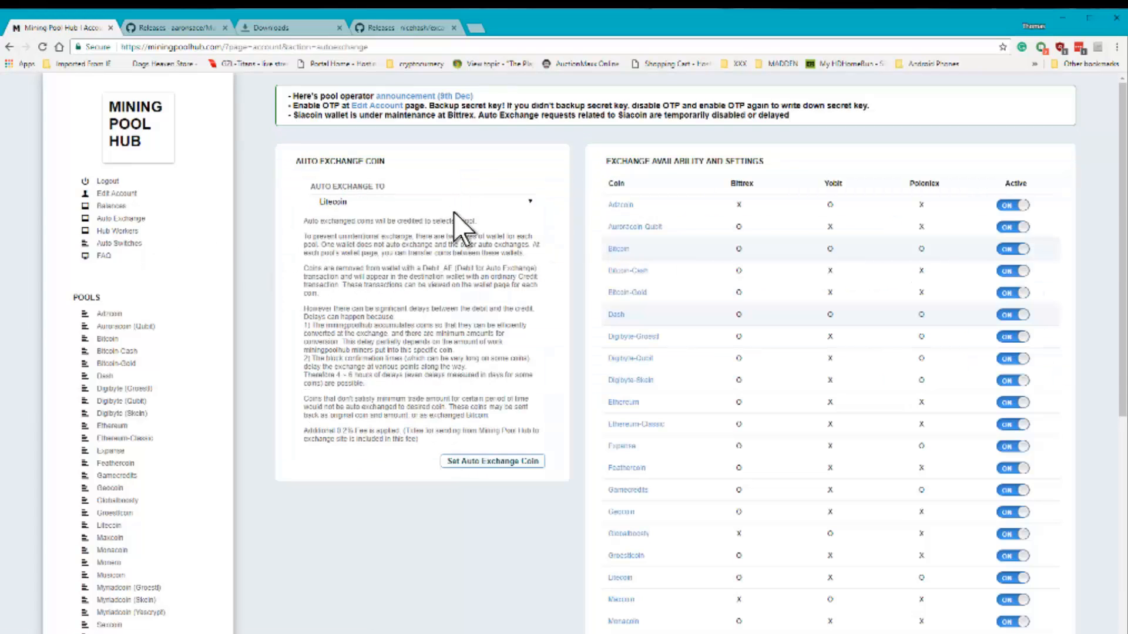
{"action": "left_click", "coordinate": [421, 201]}
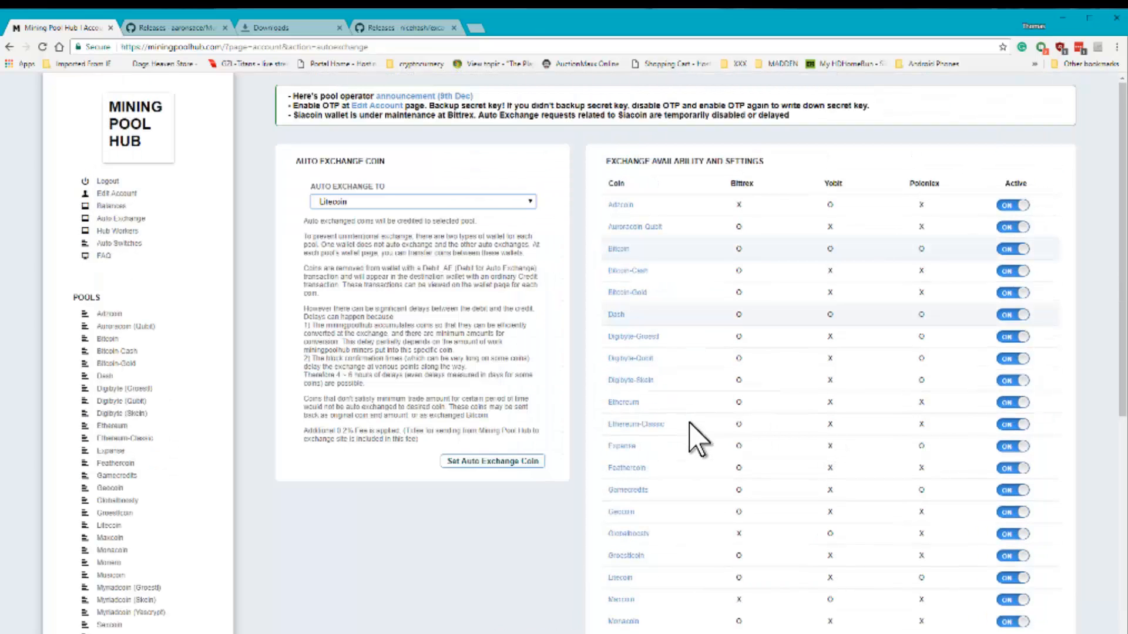
{"action": "mouse_move", "coordinate": [626, 380]}
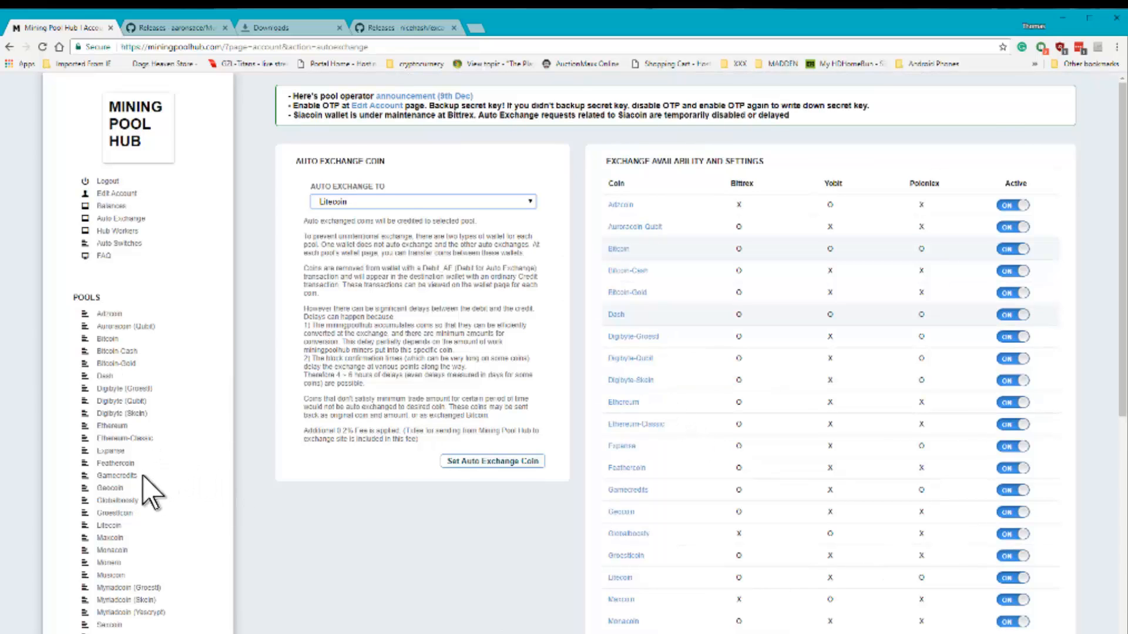
{"action": "scroll", "scroll_direction": "down", "scroll_amount": 3}
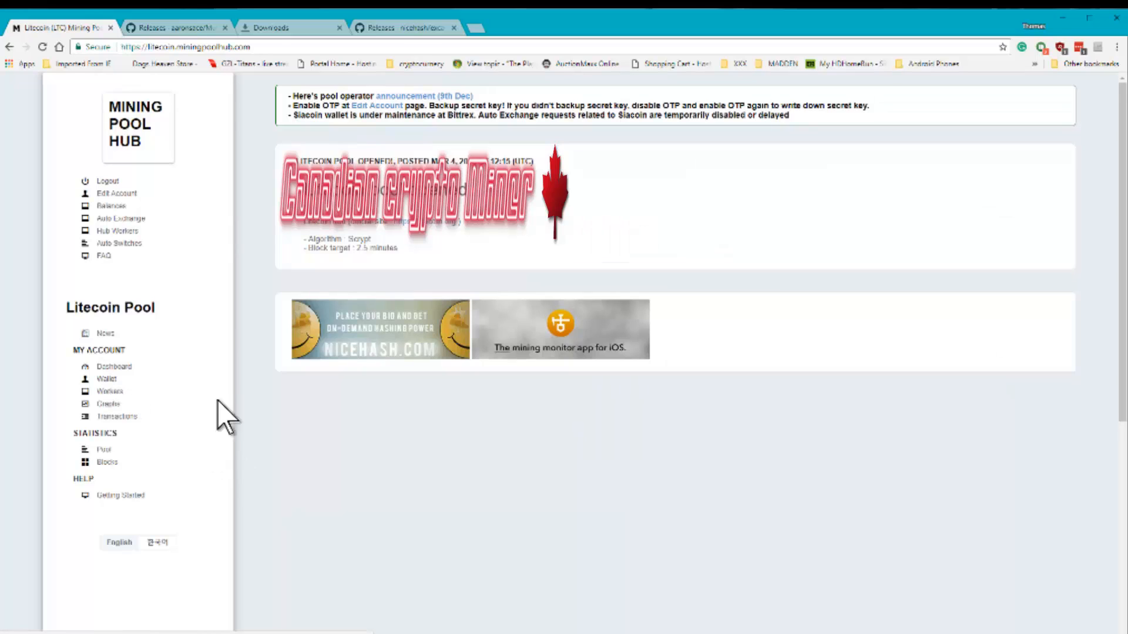
Check the Litecoin wallet's payout address, threshold and PIN, then go to its Workers list.
{"action": "left_click", "coordinate": [116, 193]}
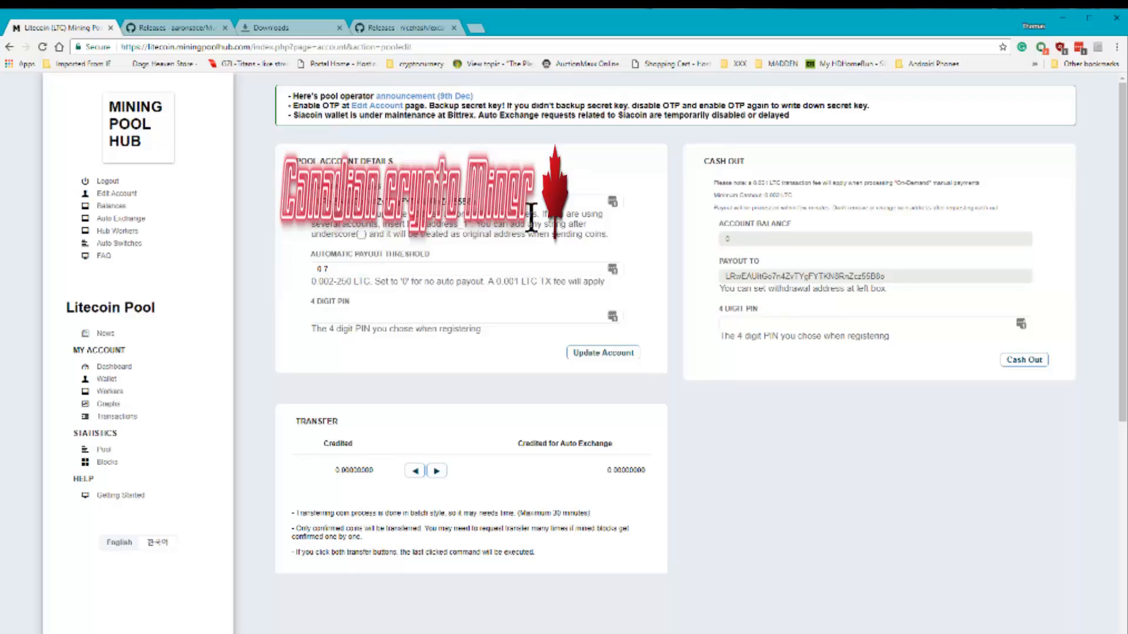
{"action": "mouse_move", "coordinate": [357, 274]}
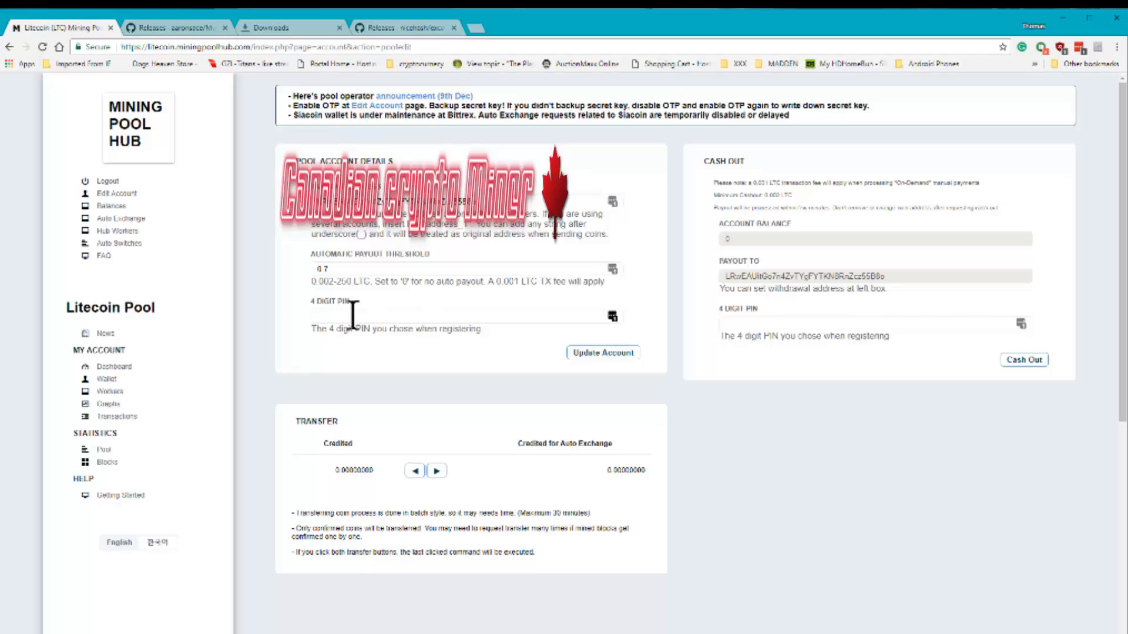
{"action": "left_click", "coordinate": [601, 352]}
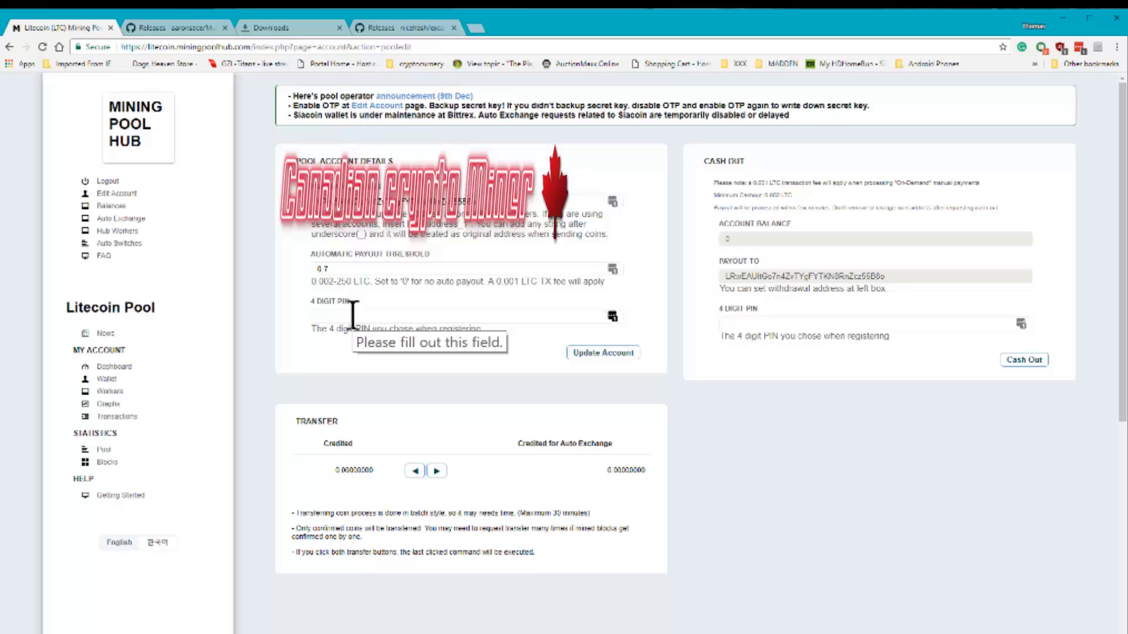
{"action": "mouse_move", "coordinate": [101, 425]}
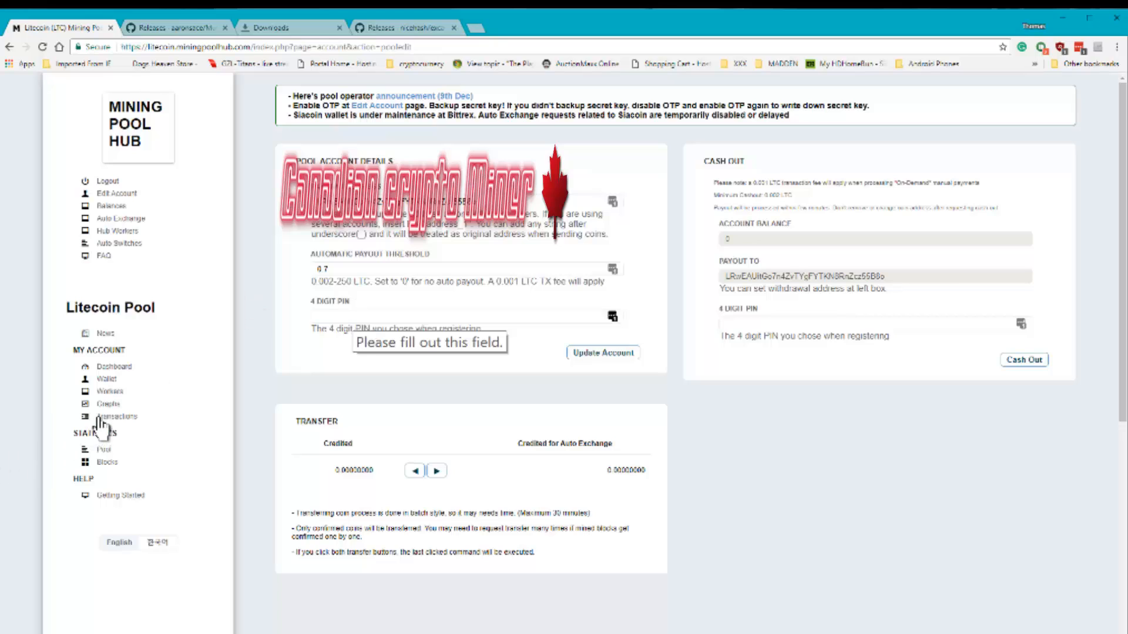
{"action": "mouse_move", "coordinate": [112, 400]}
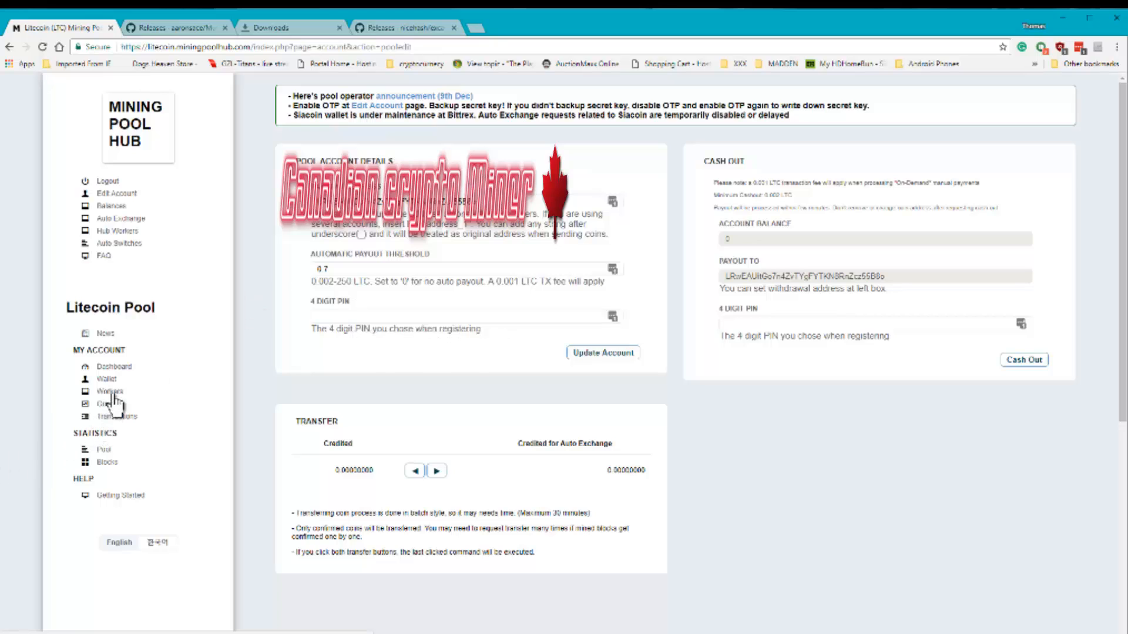
{"action": "left_click", "coordinate": [109, 392]}
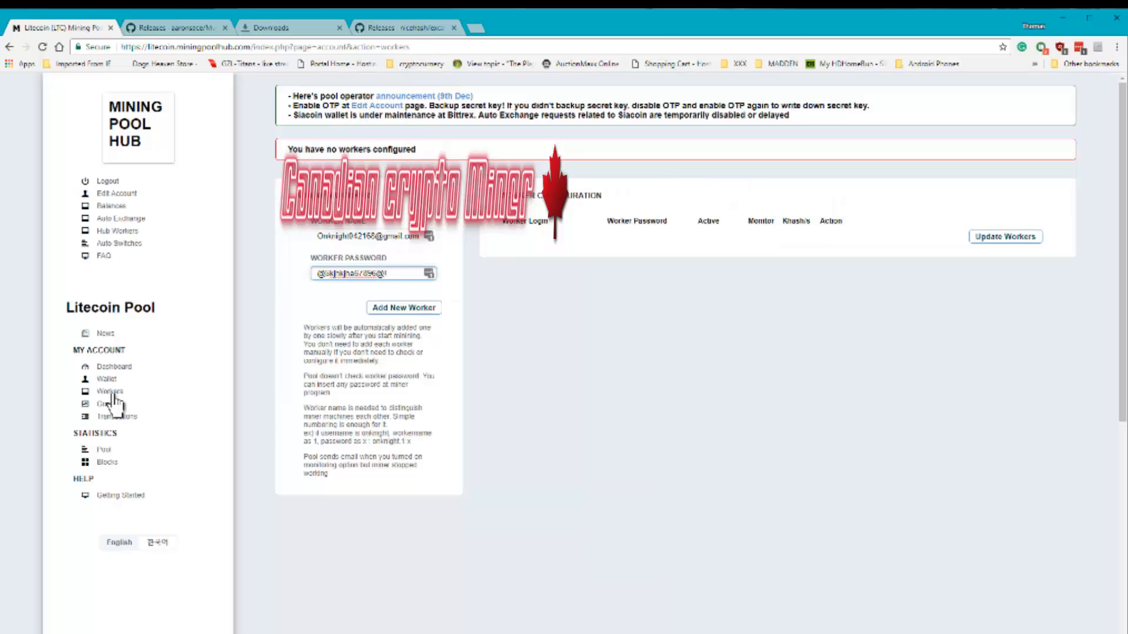